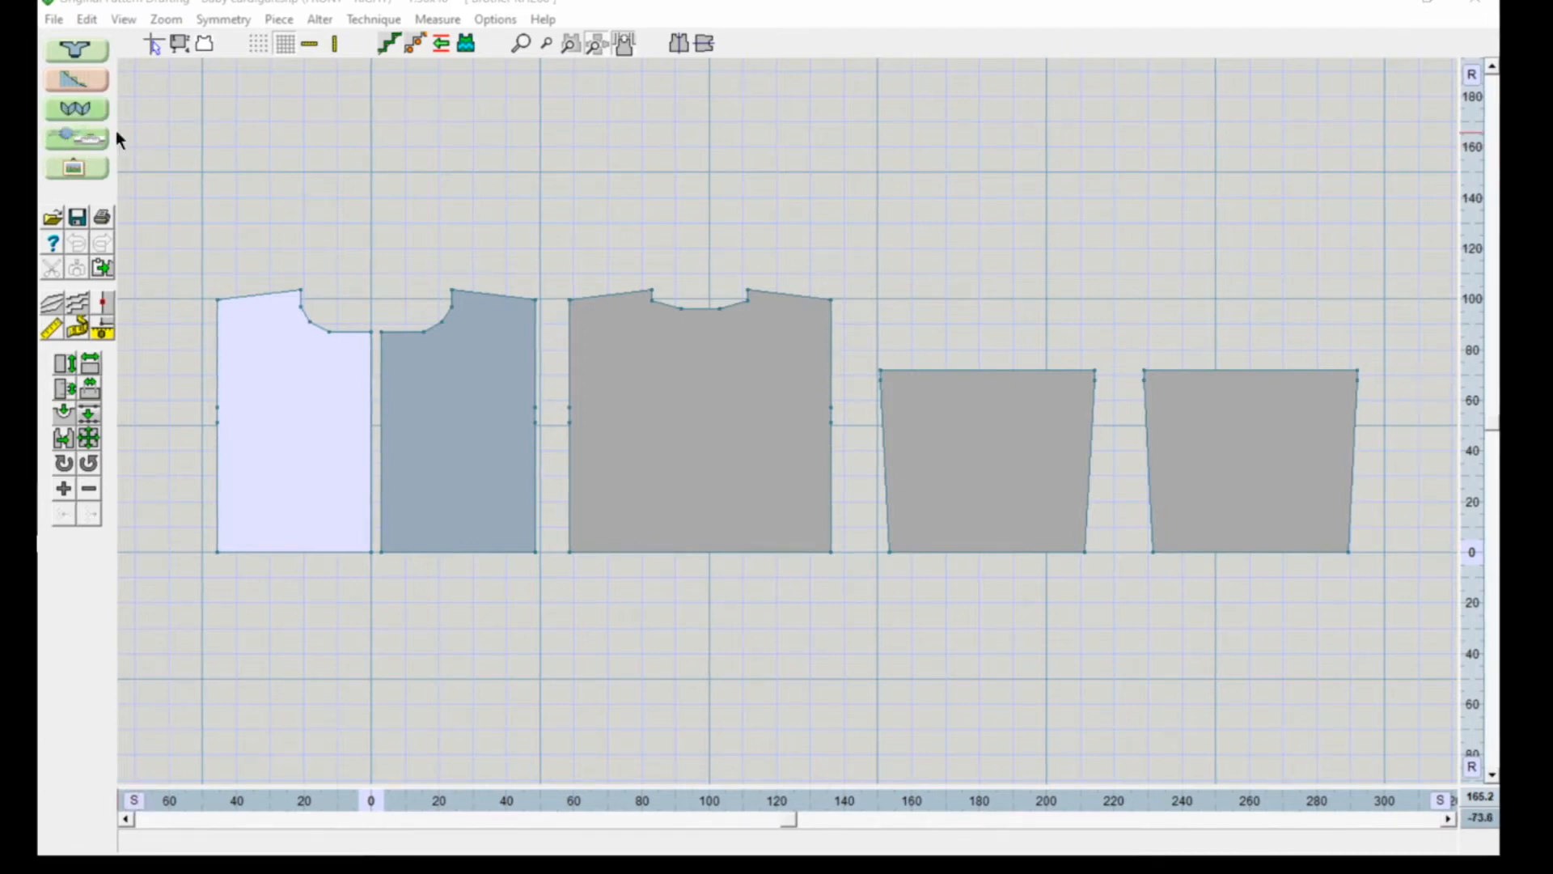
mouse_move(78, 139)
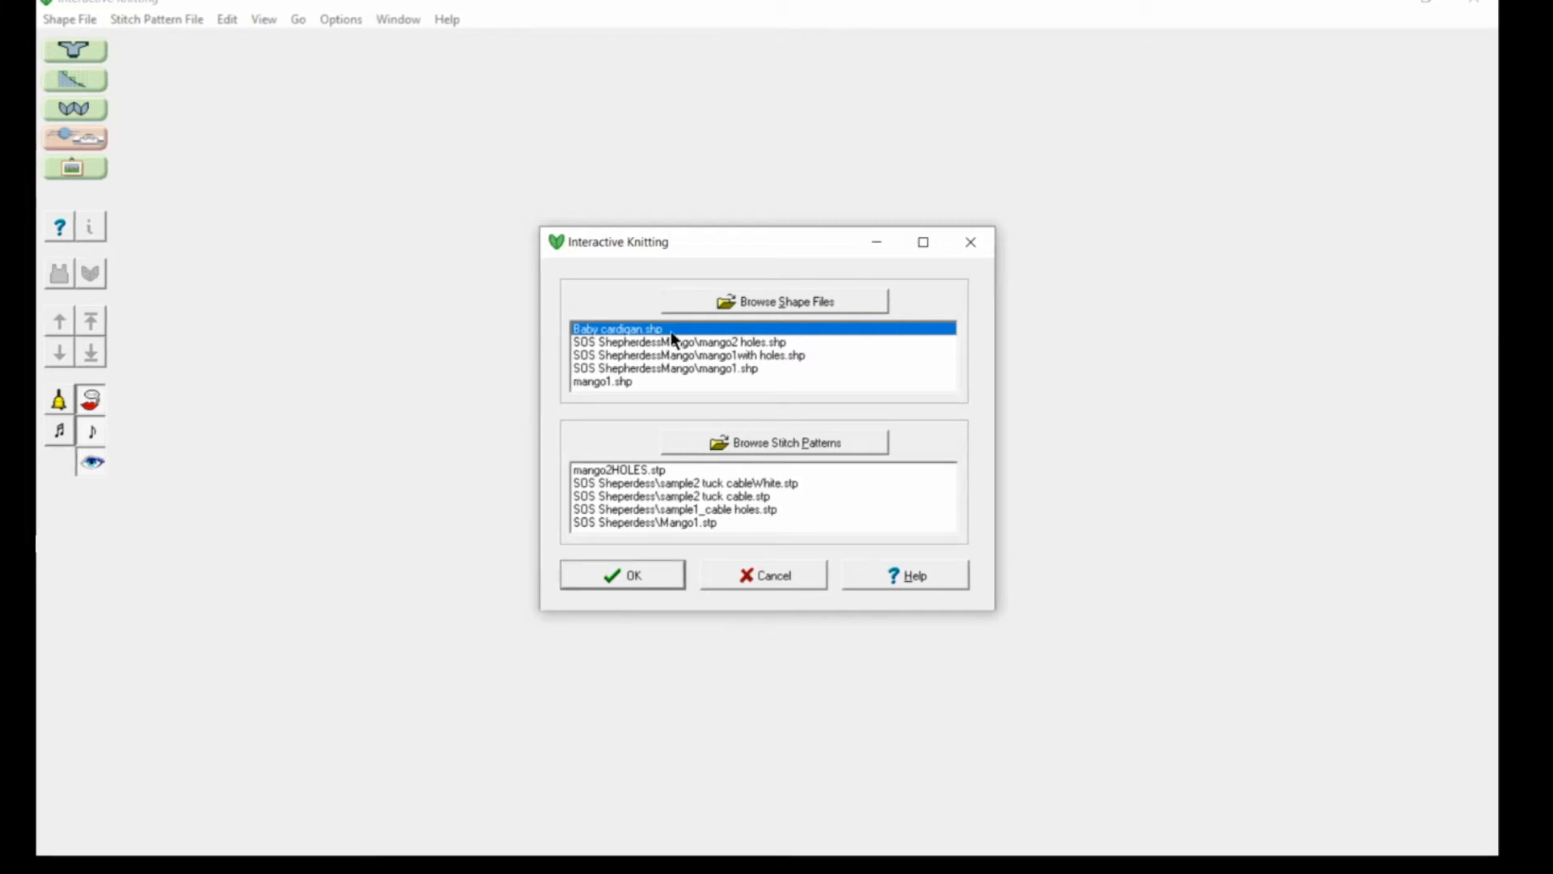
Step: Browse the shape files and load baby cardigan.shp
click(776, 301)
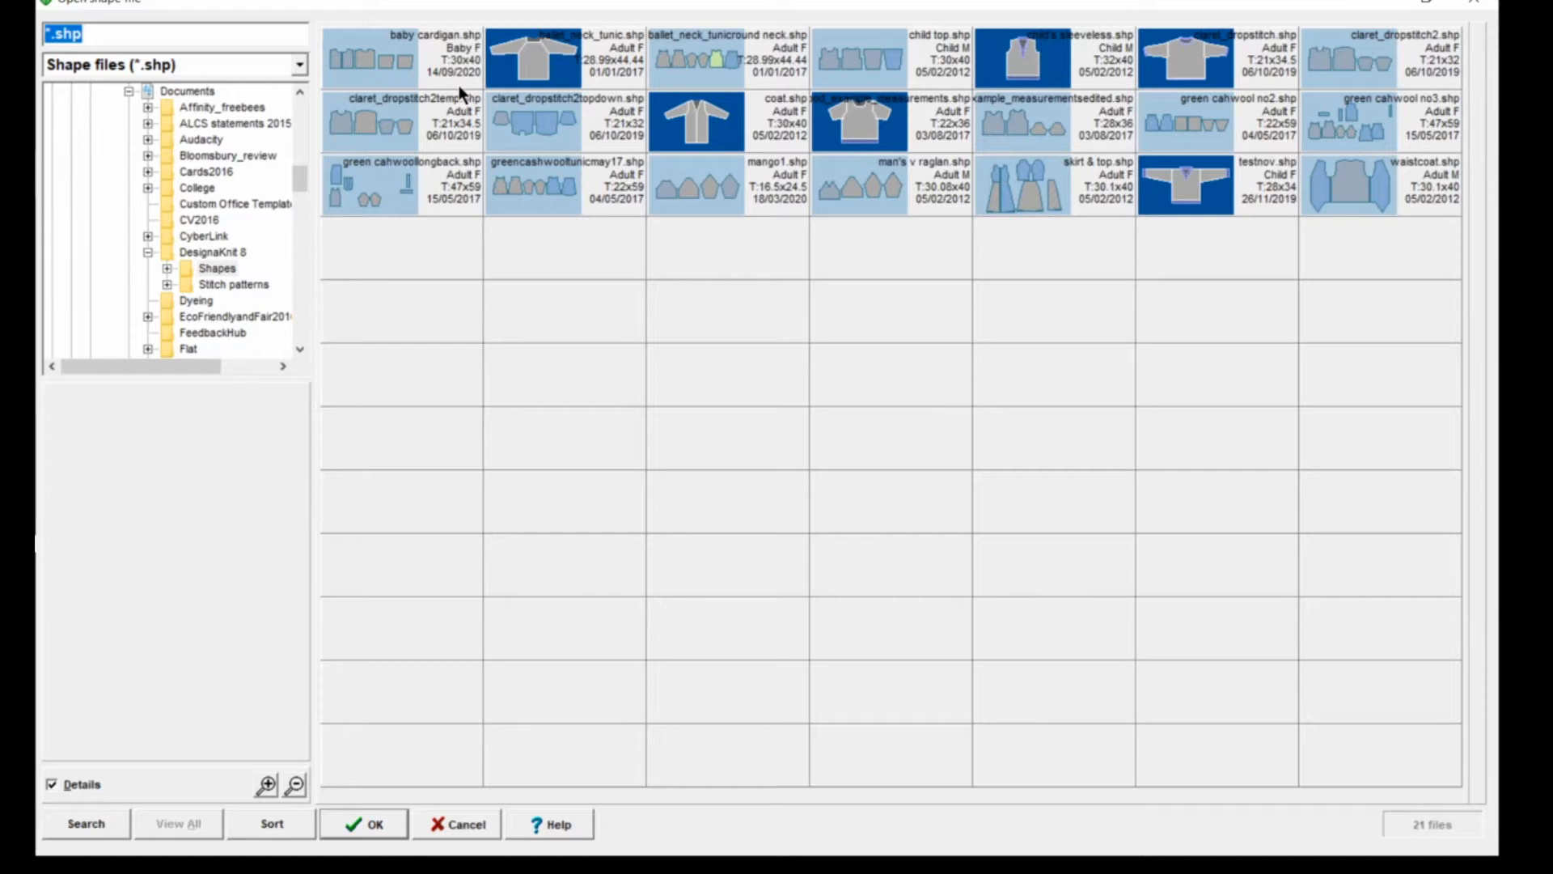
click(401, 58)
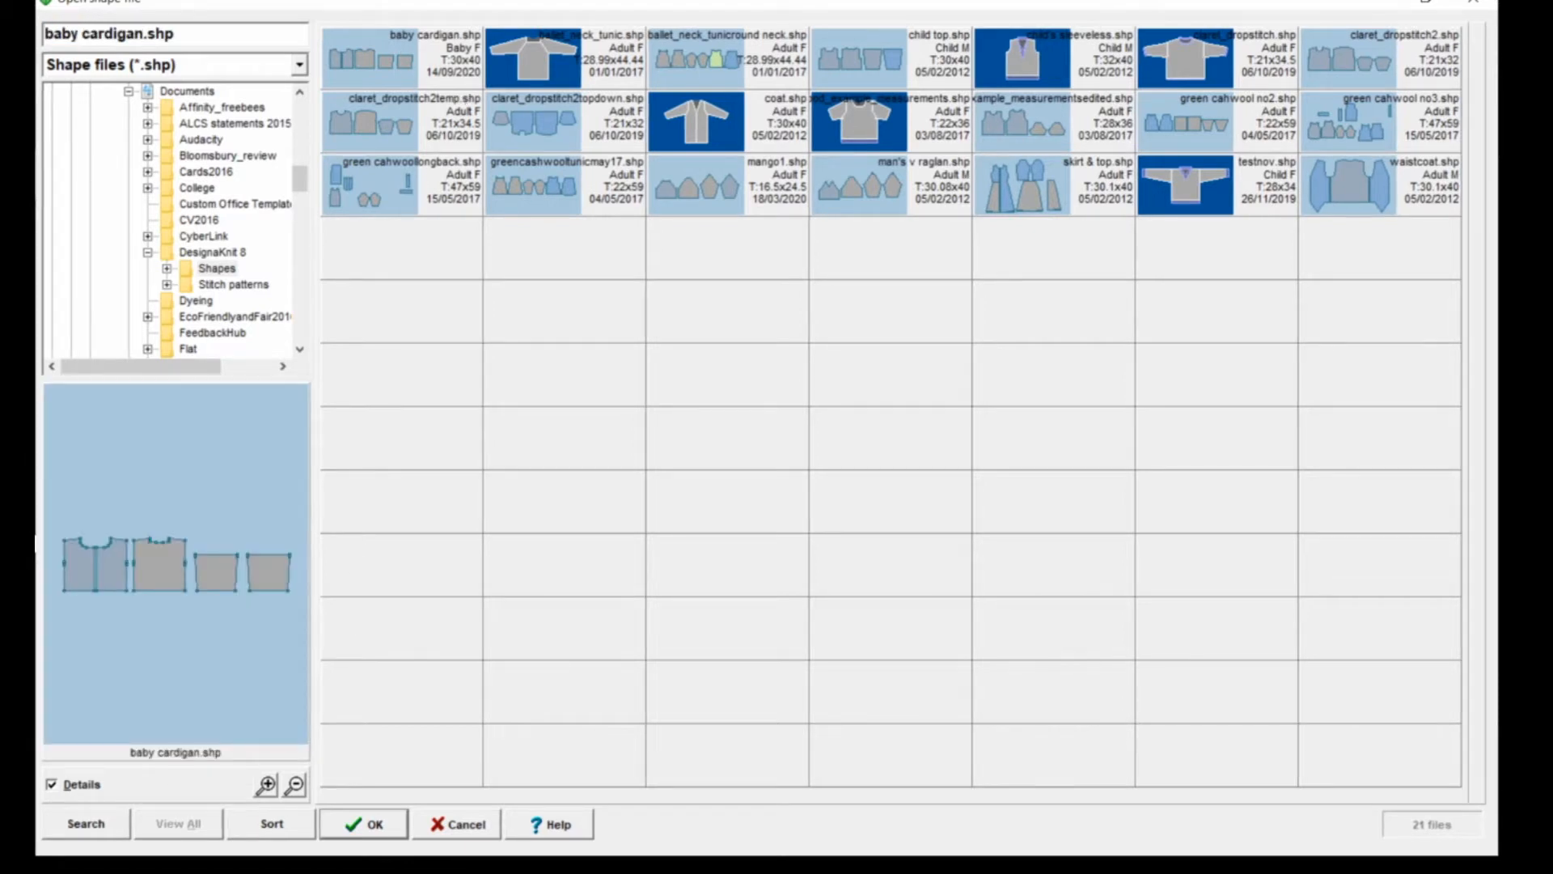
click(363, 824)
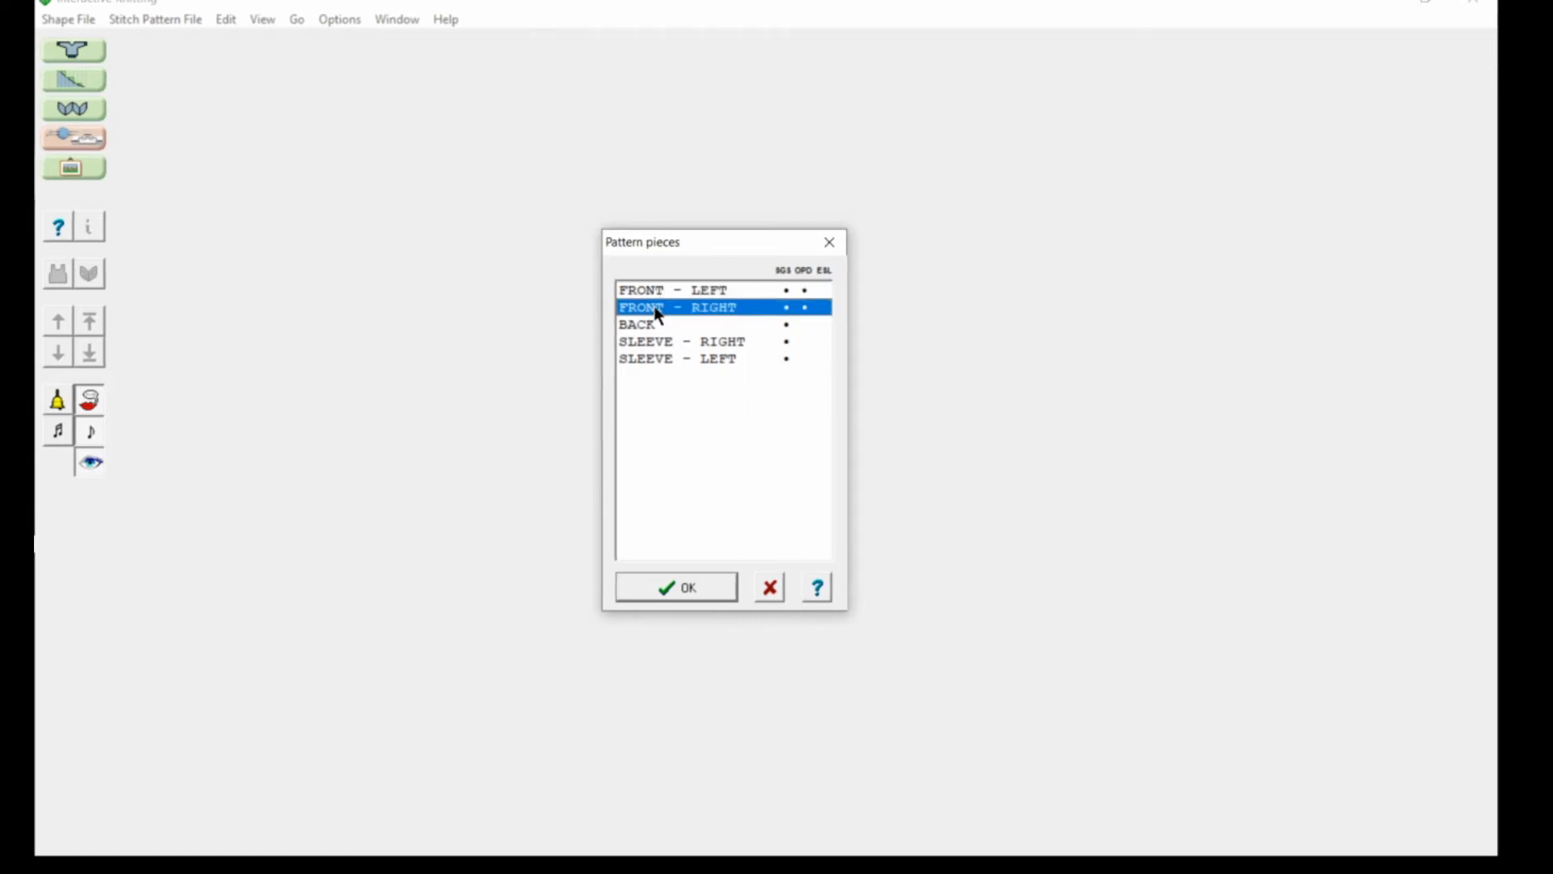
Step: Select FRONT - LEFT as the pattern piece to knit
click(674, 289)
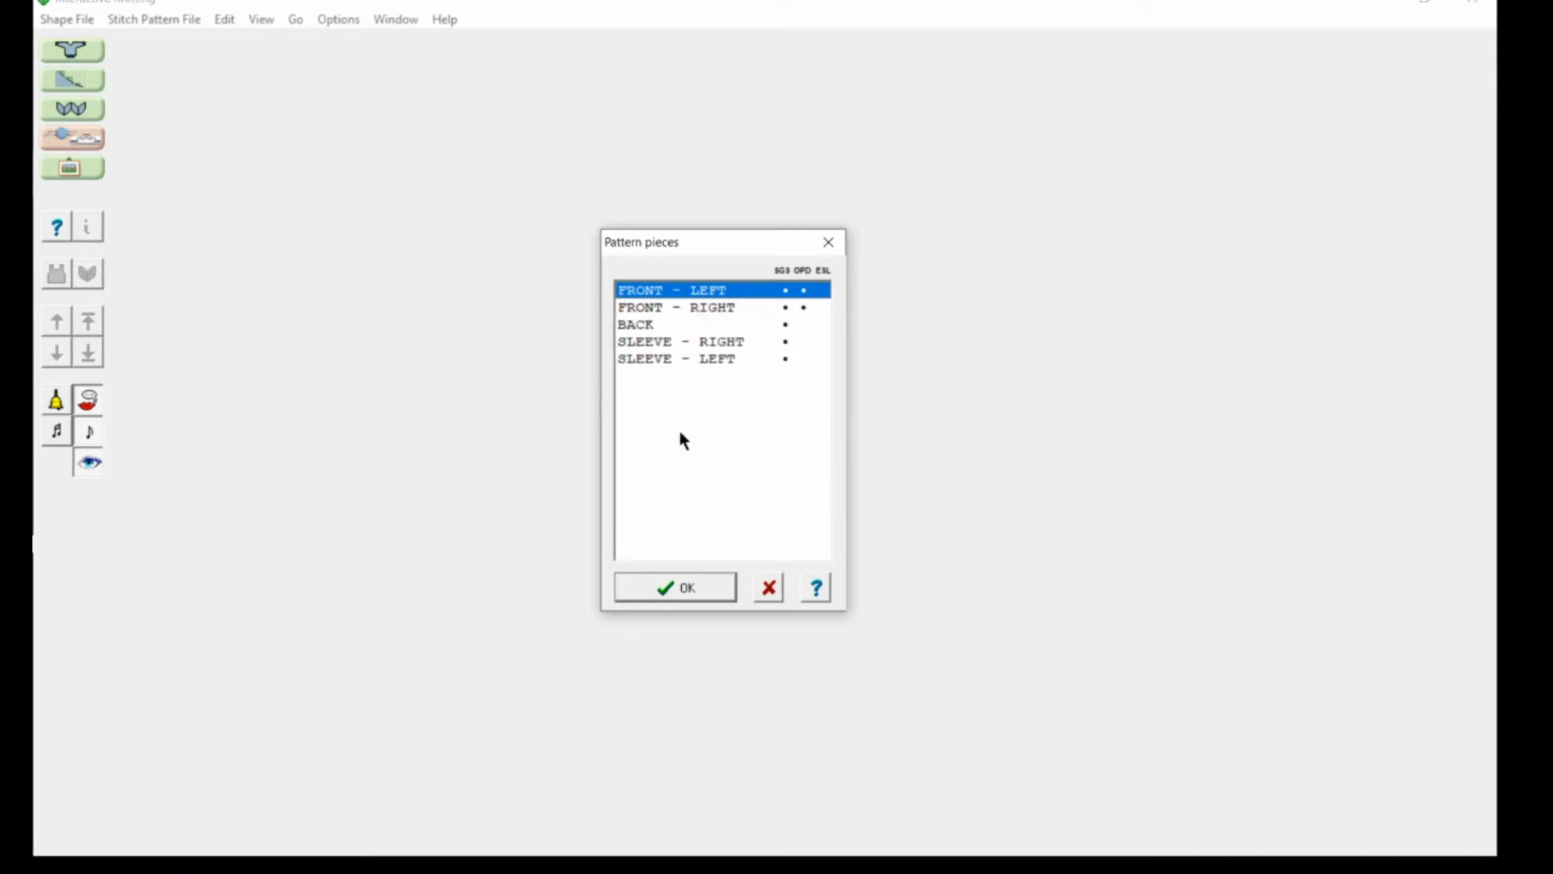
click(674, 587)
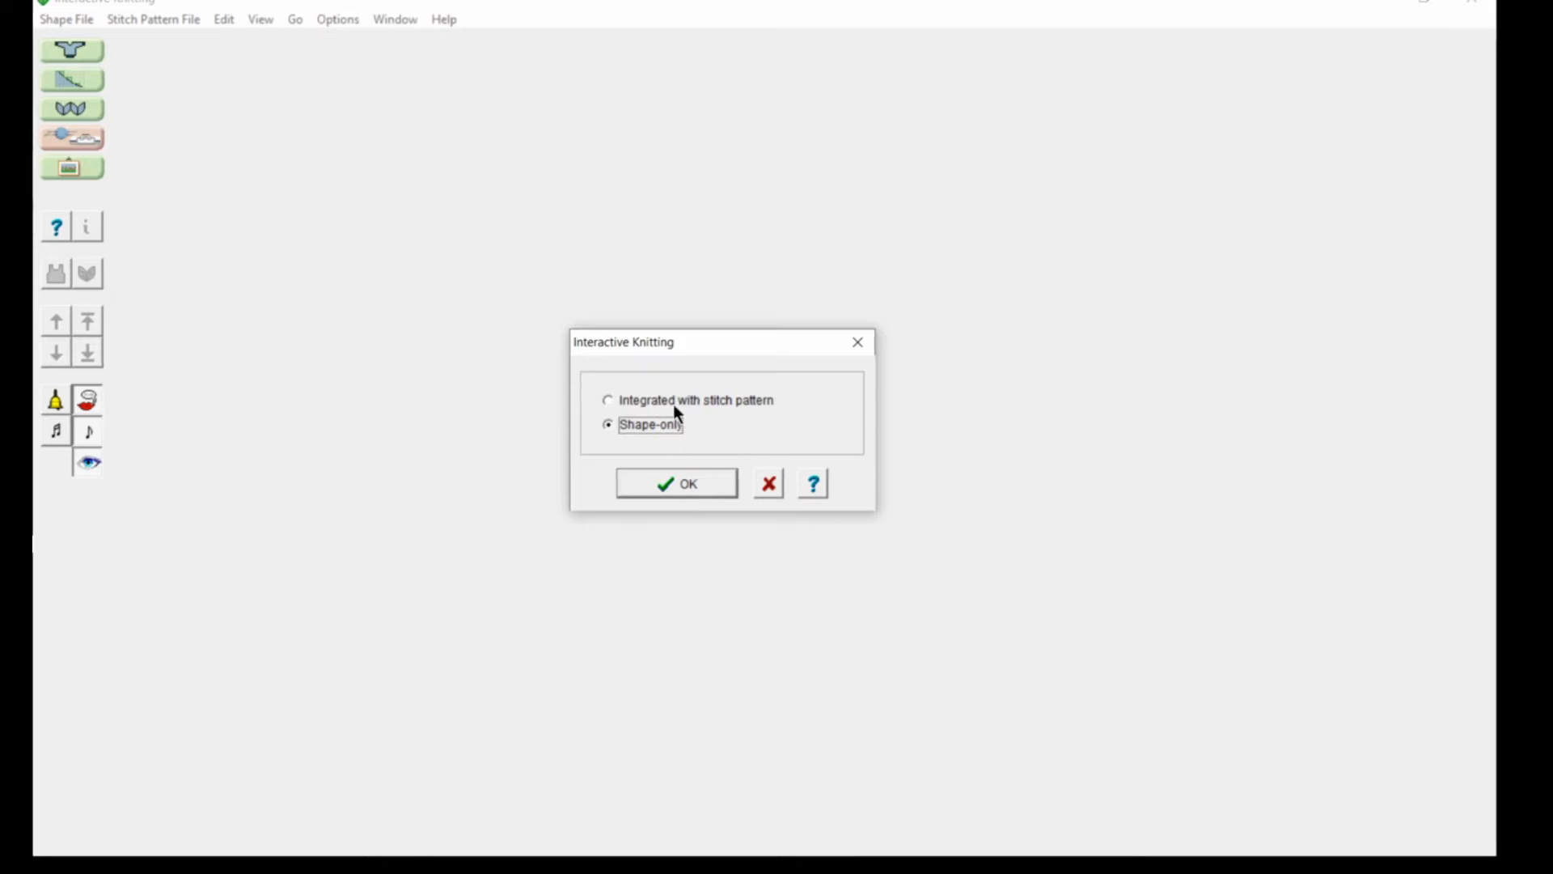
mouse_move(590, 441)
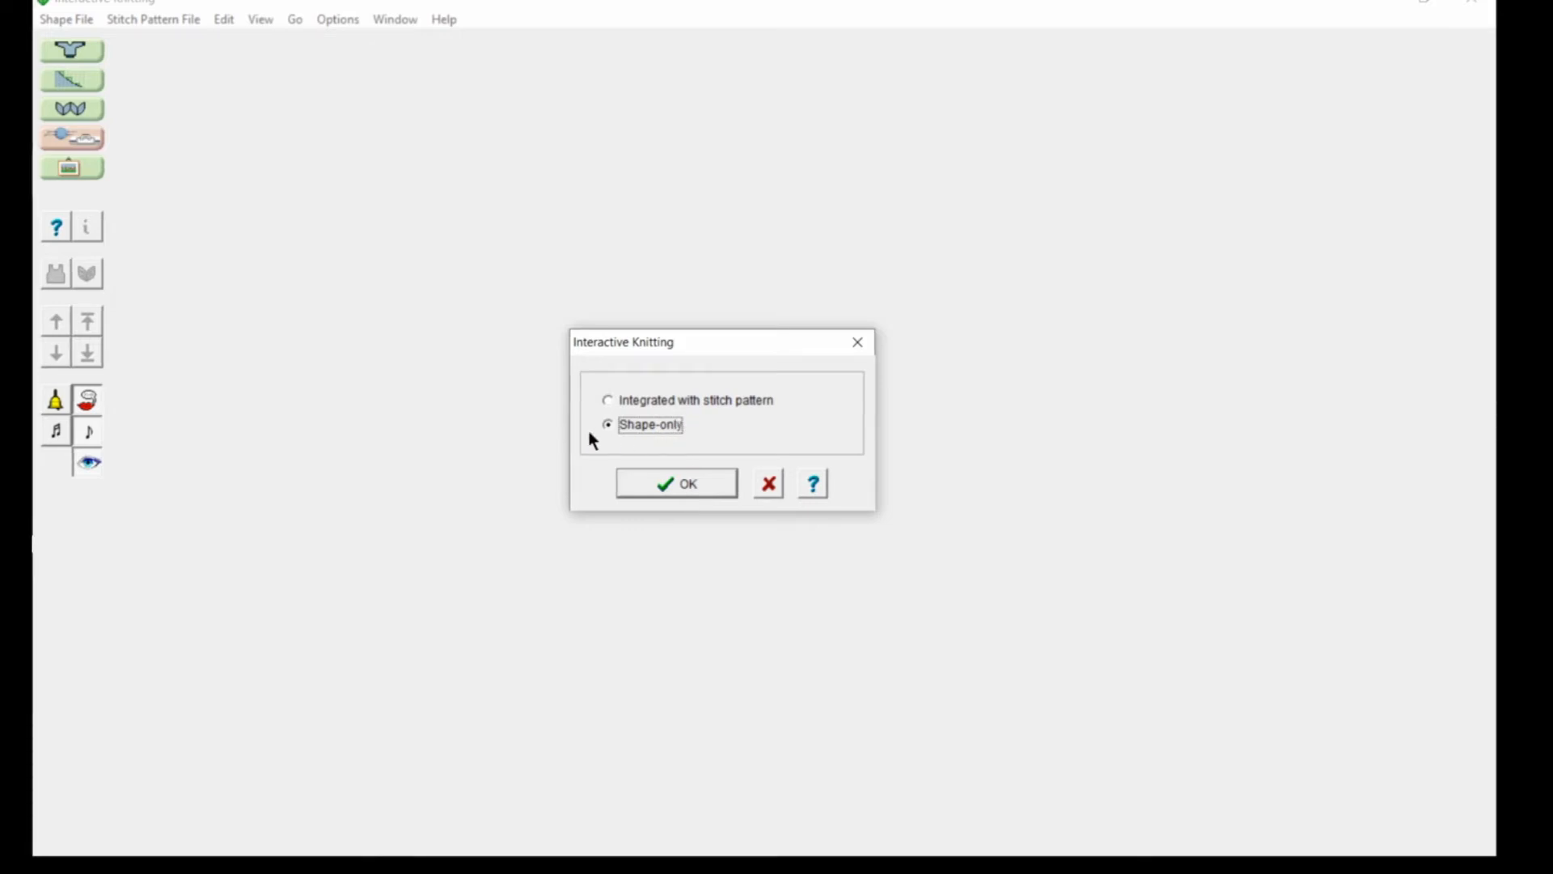
Step: Confirm Shape-only as the Interactive Knitting mode
click(676, 484)
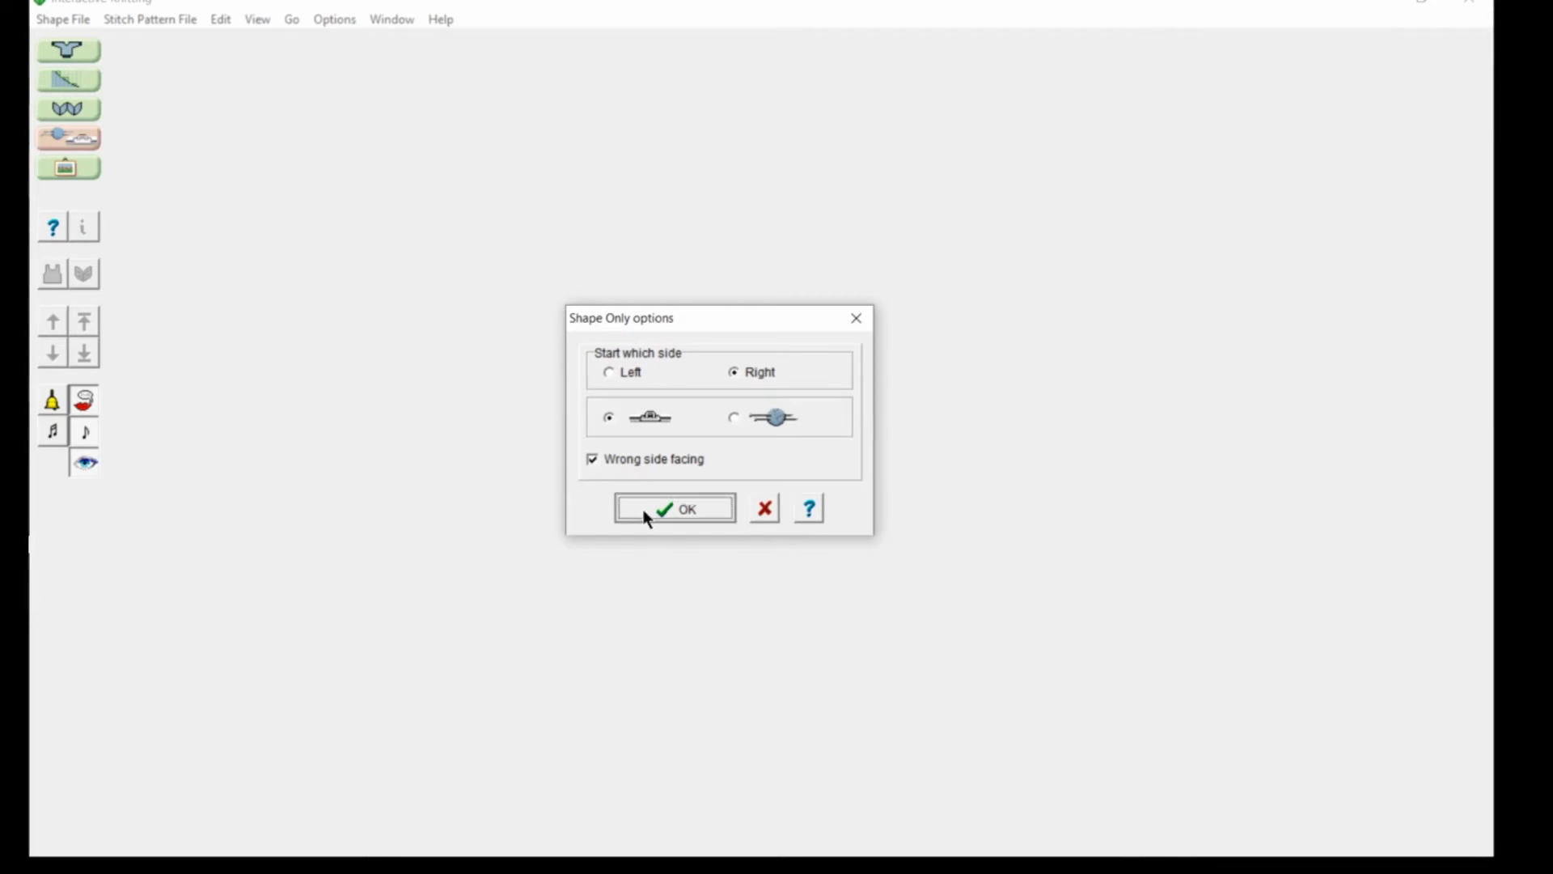
Step: Accept Start Right with wrong side facing to begin the session
click(674, 508)
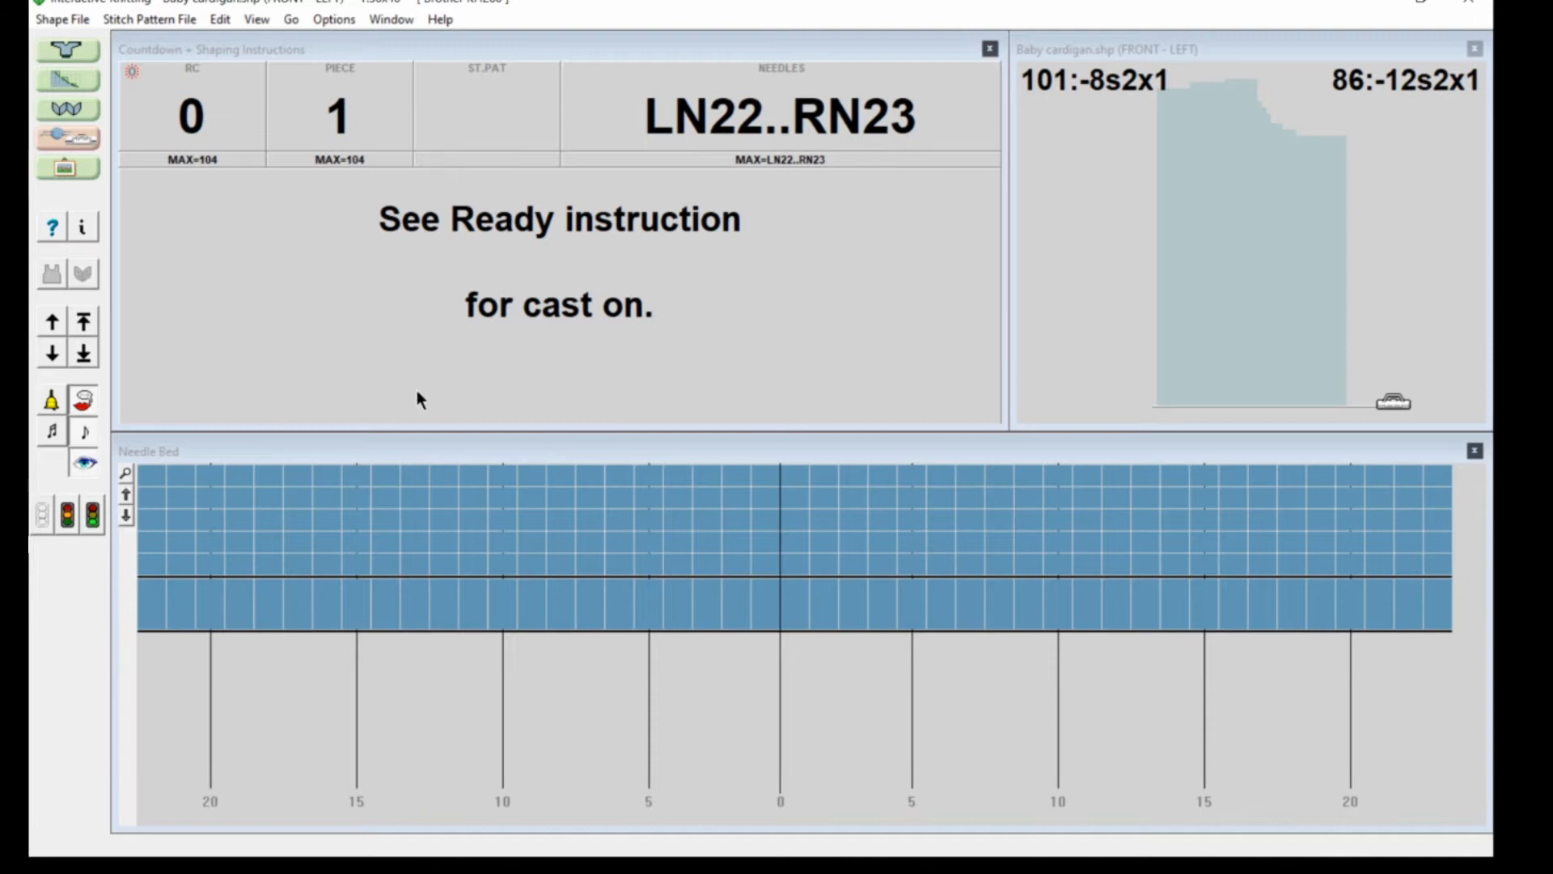
mouse_move(481, 522)
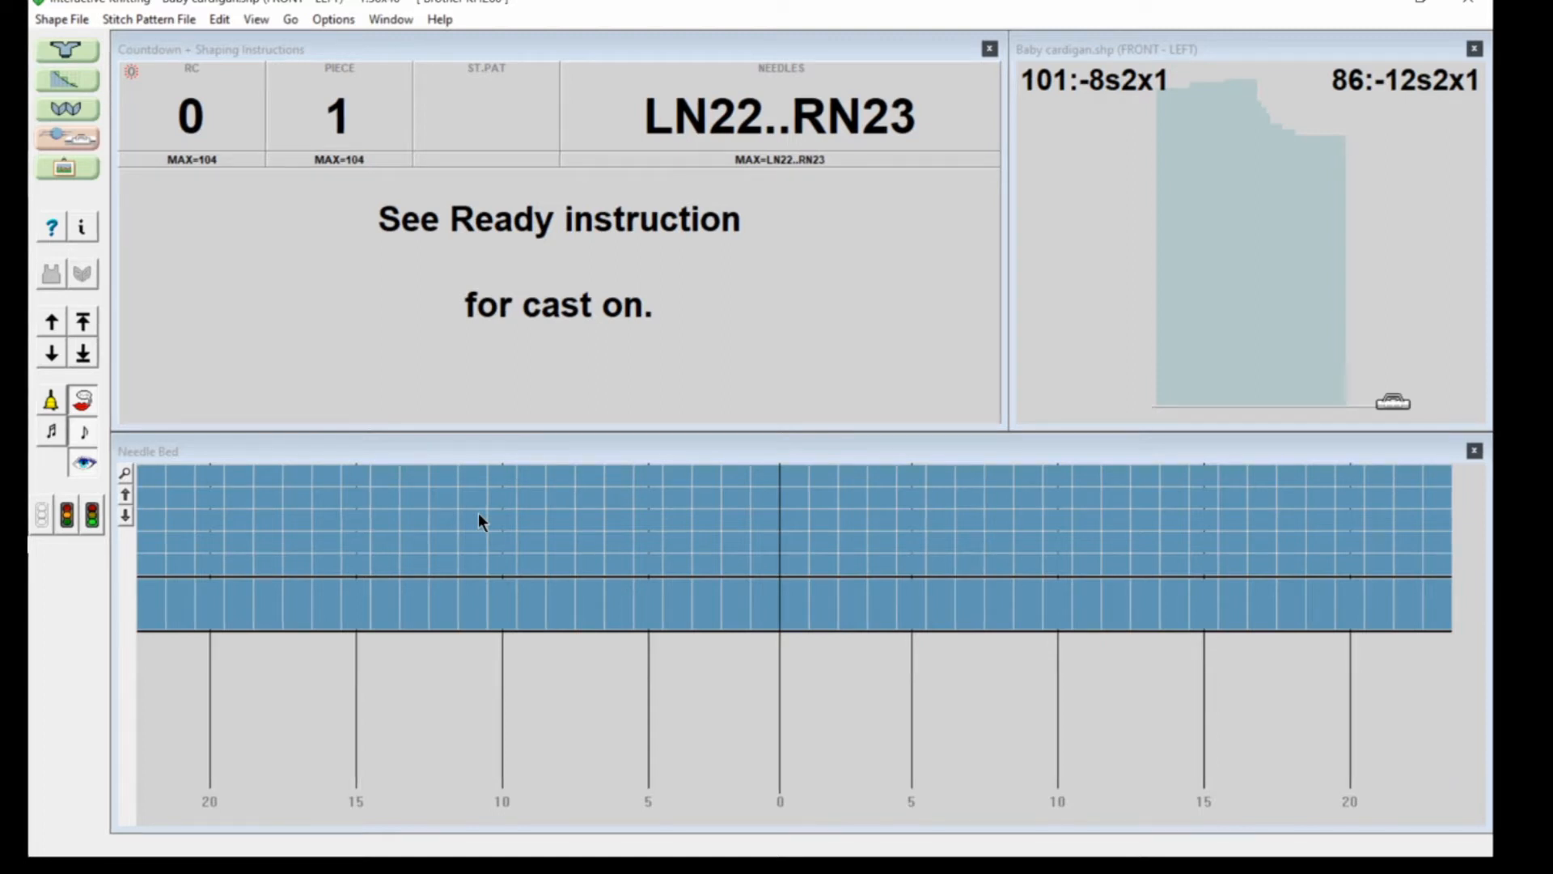
mouse_move(469, 468)
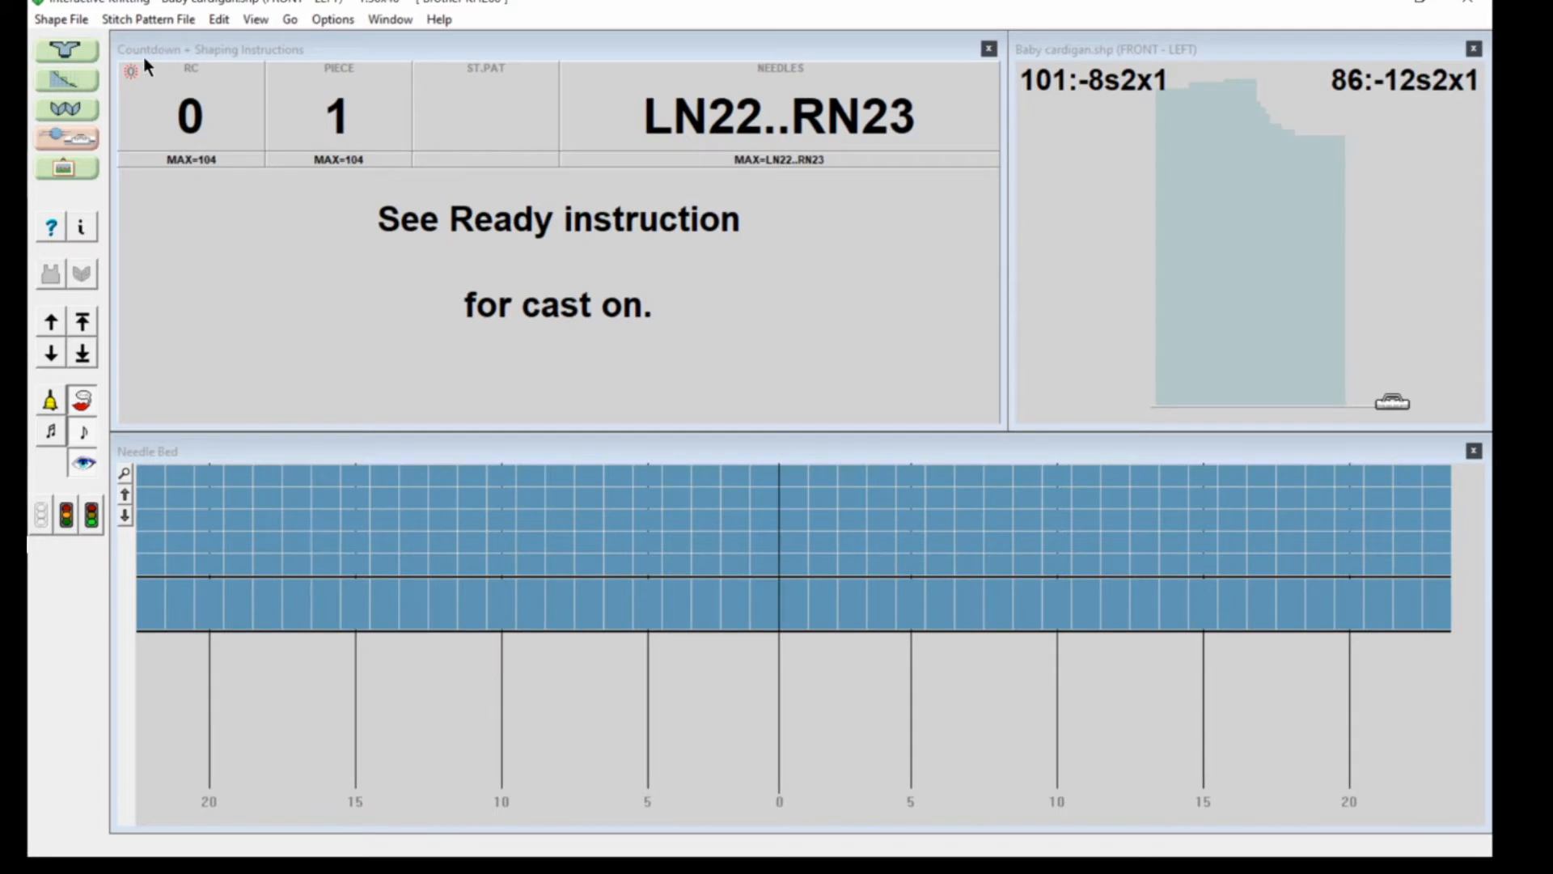
mouse_move(737, 287)
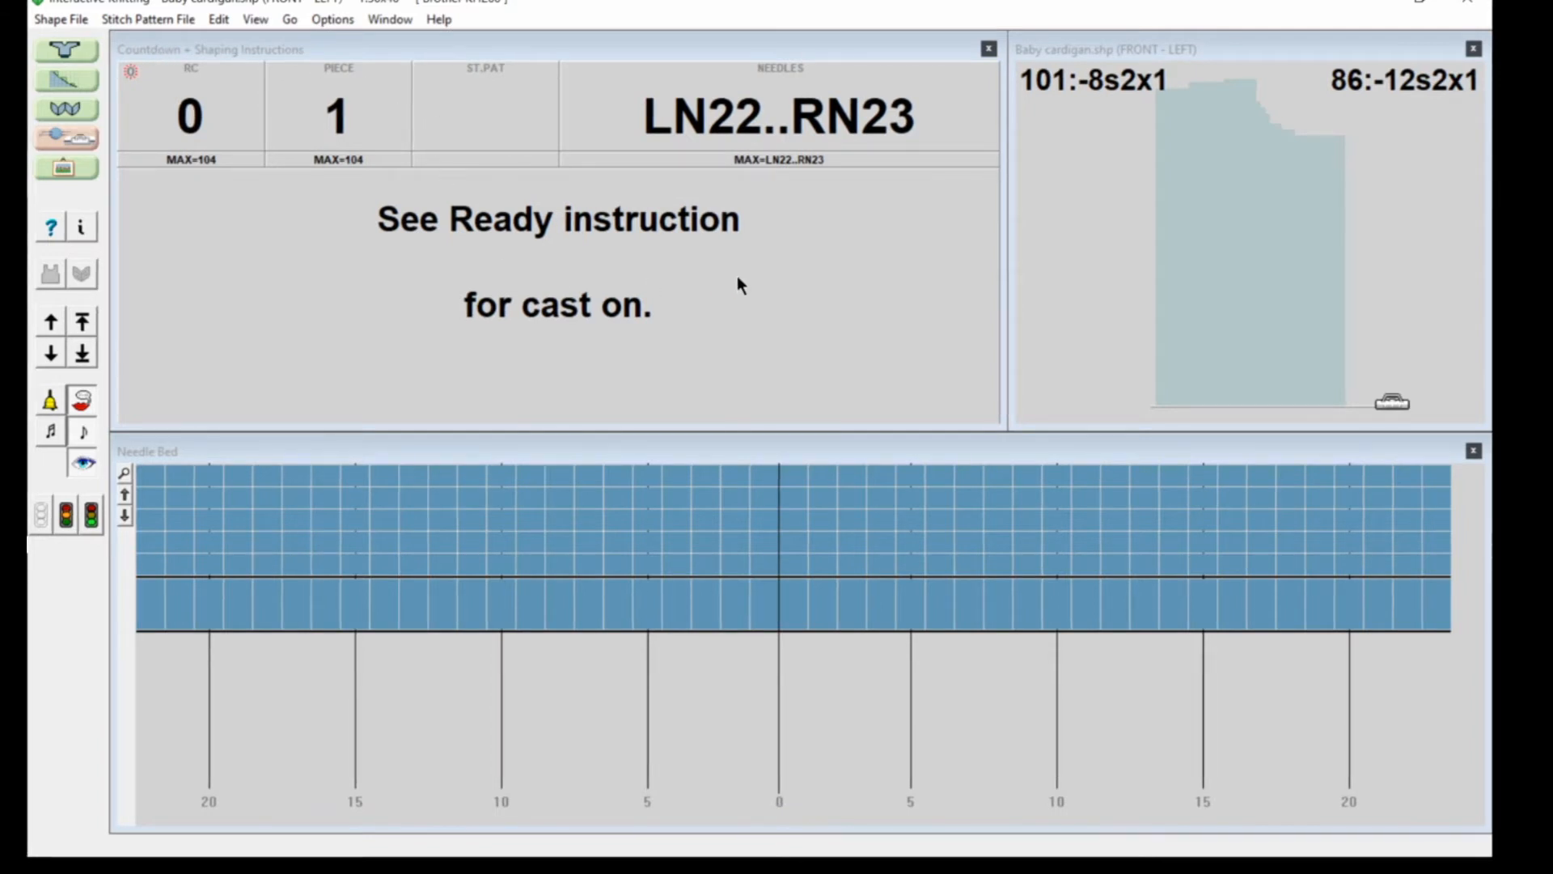
mouse_move(949, 361)
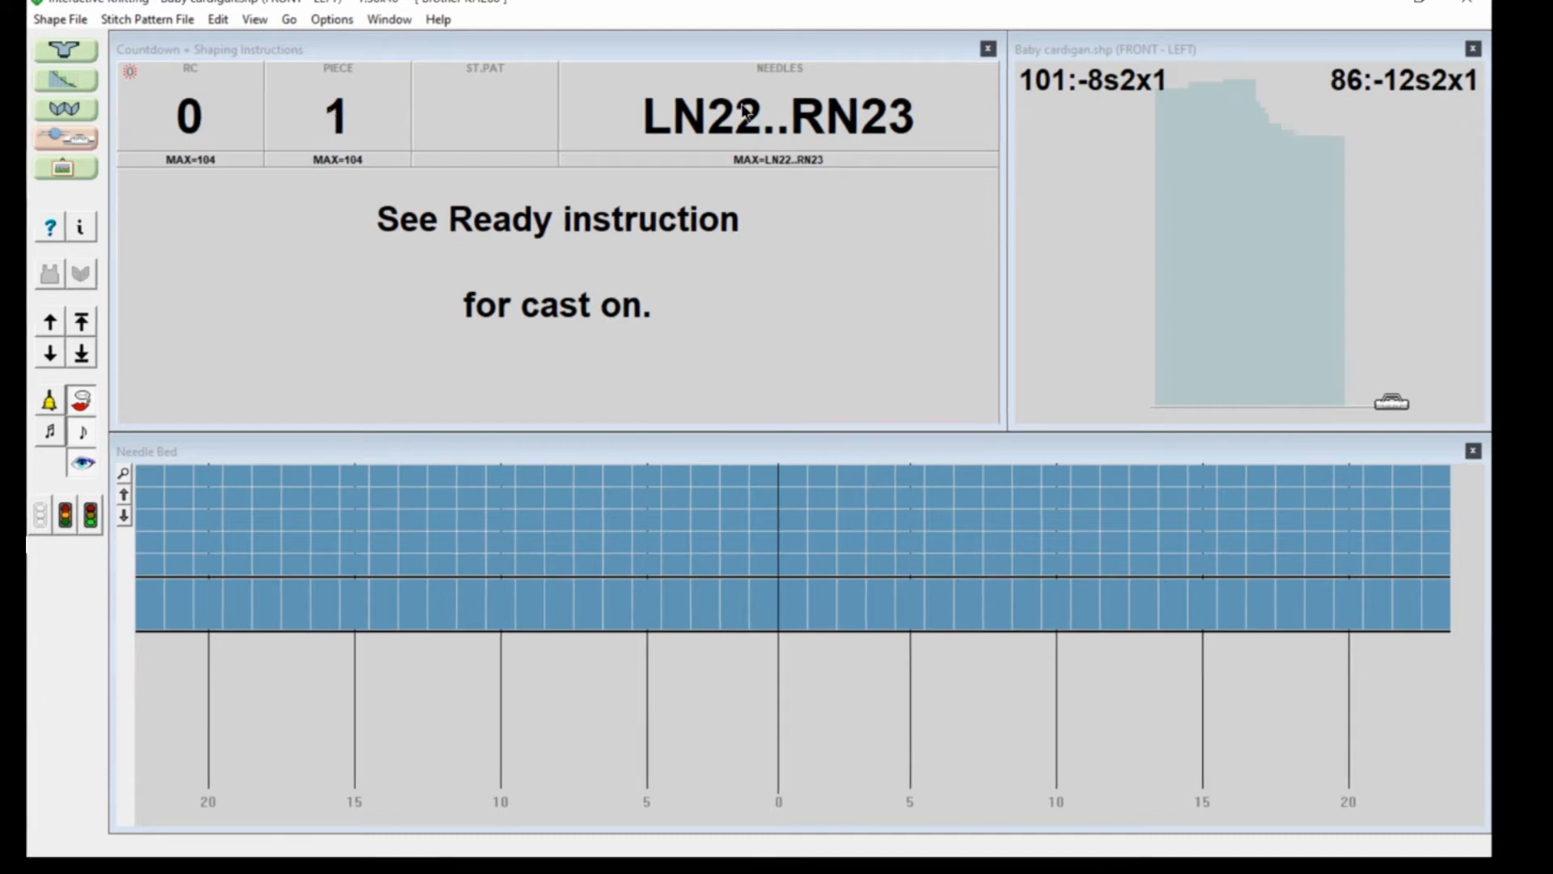
mouse_move(917, 119)
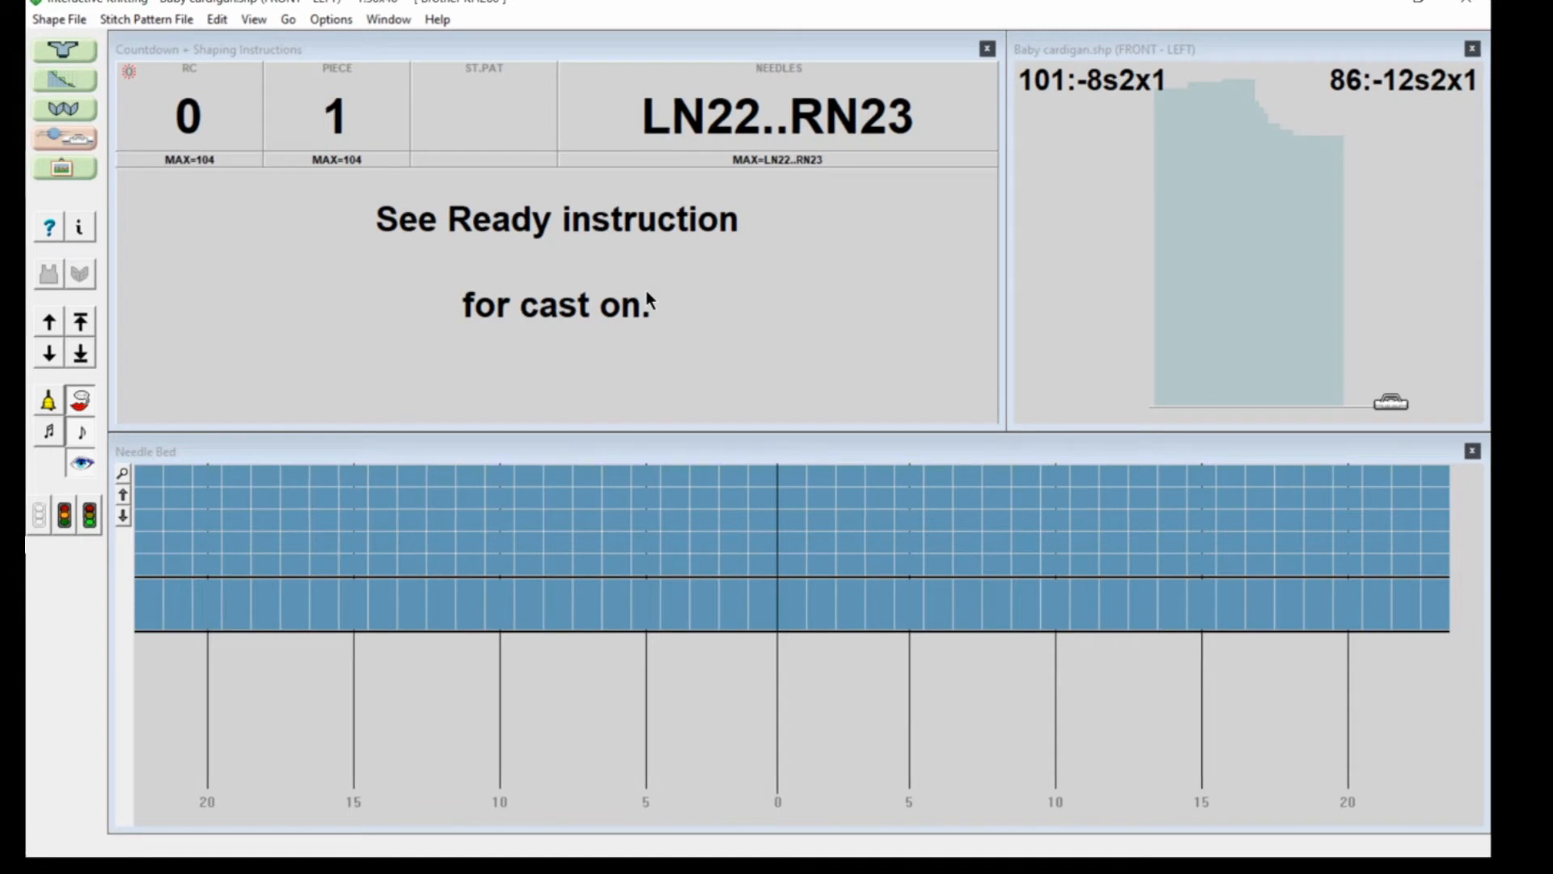
mouse_move(669, 302)
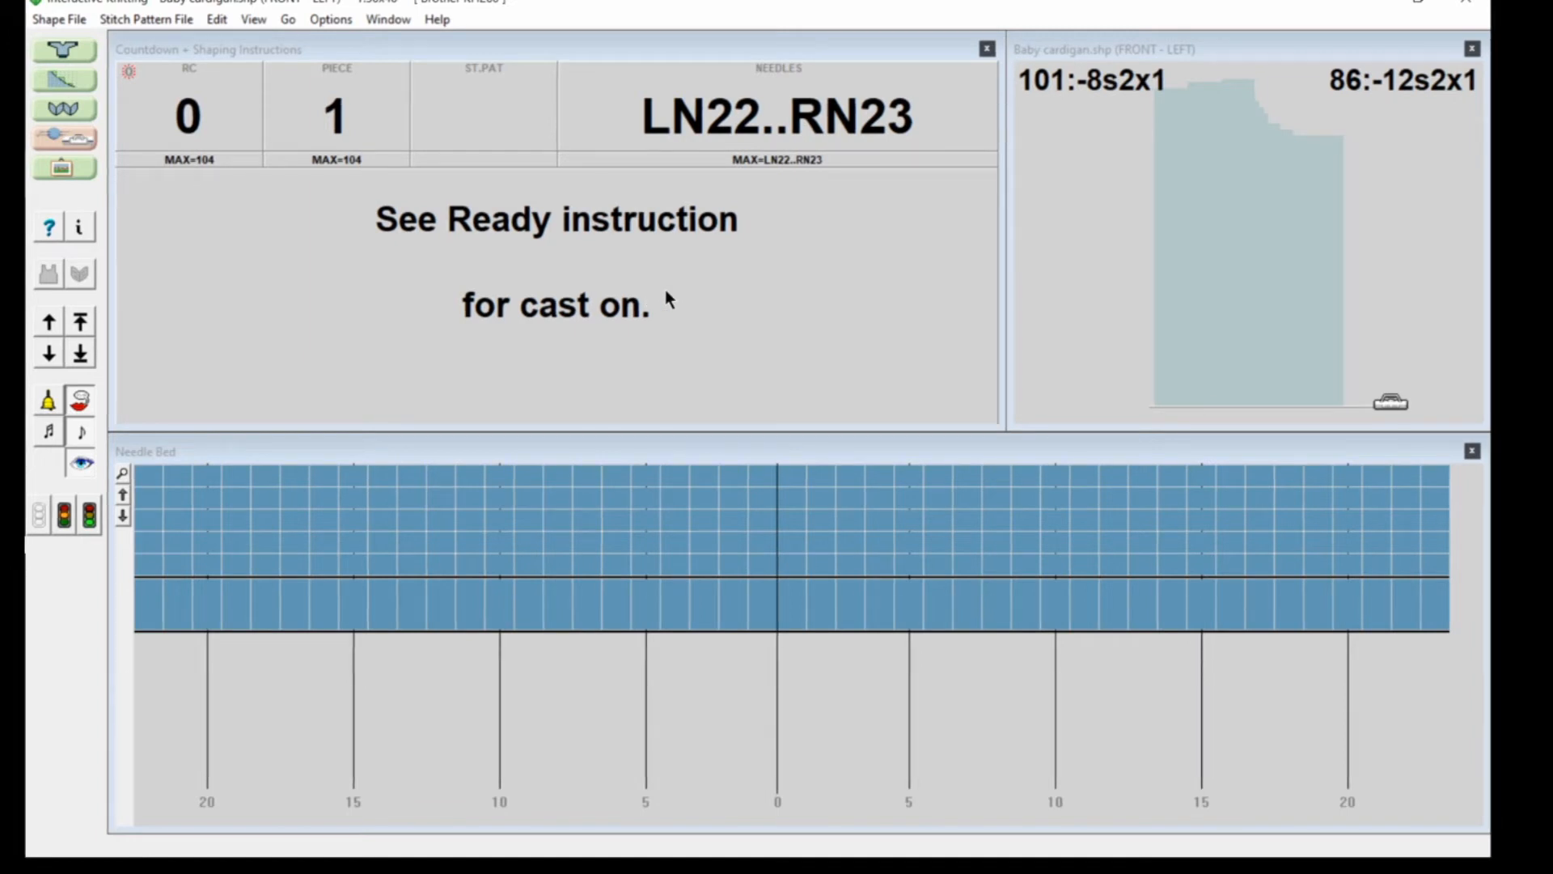
mouse_move(1372, 396)
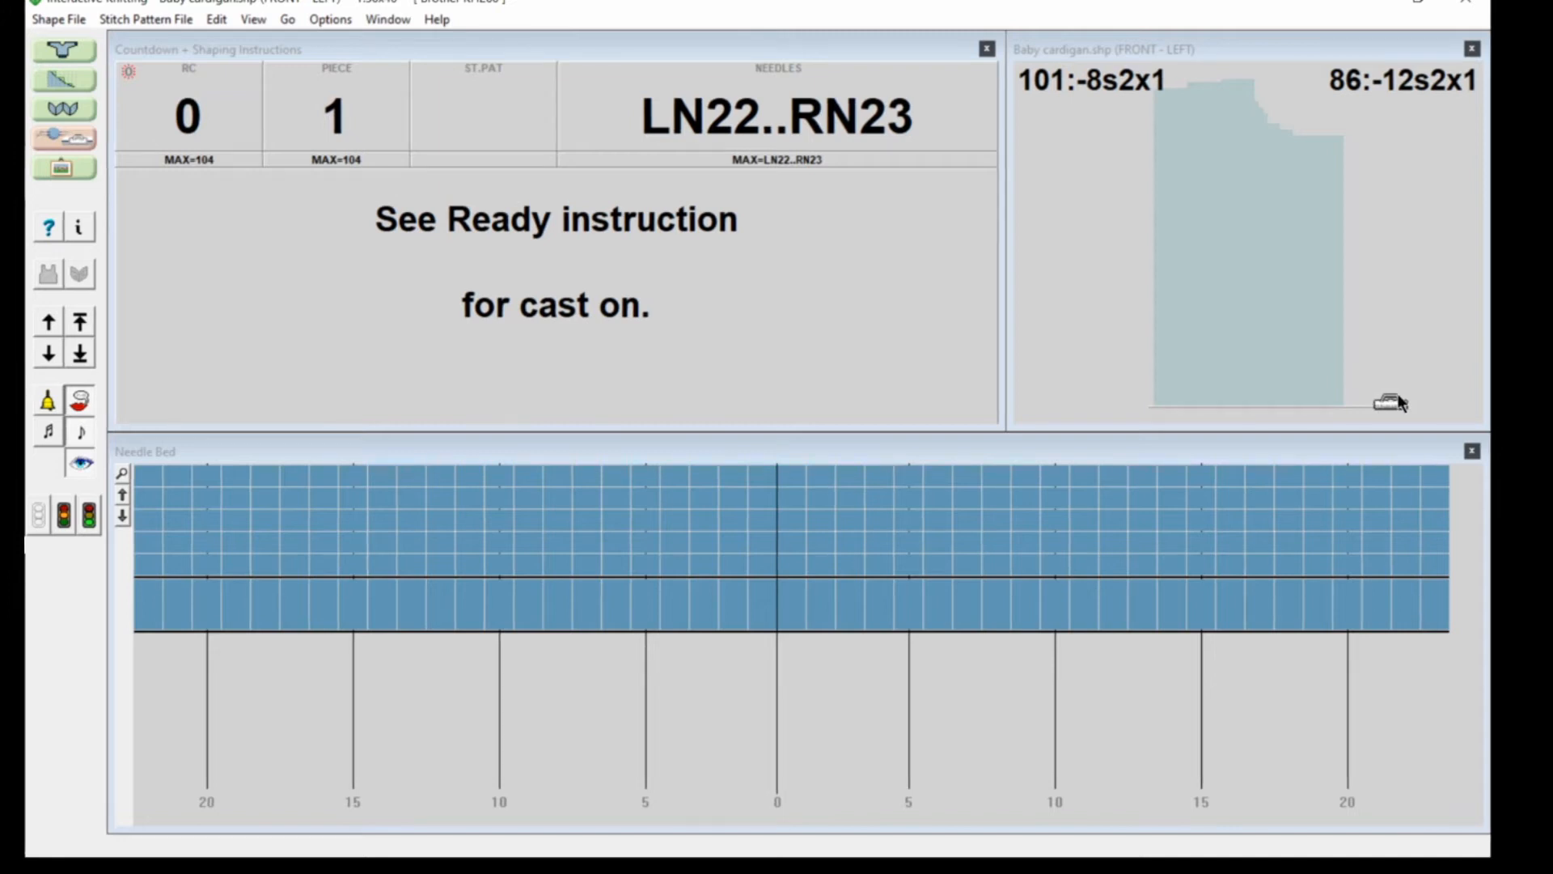
mouse_move(1288, 220)
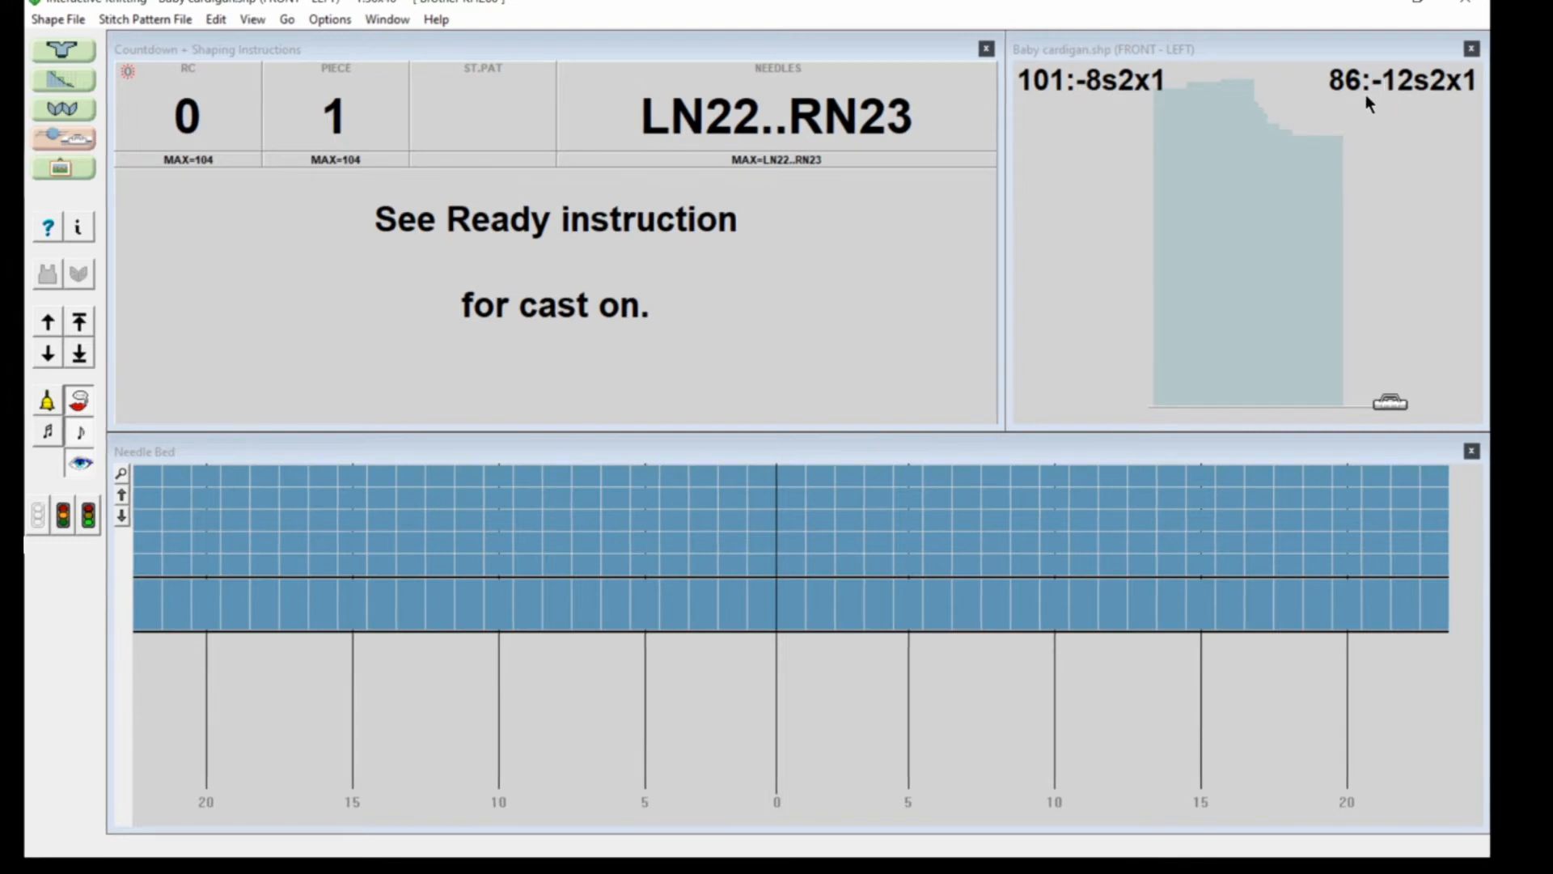
mouse_move(1350, 93)
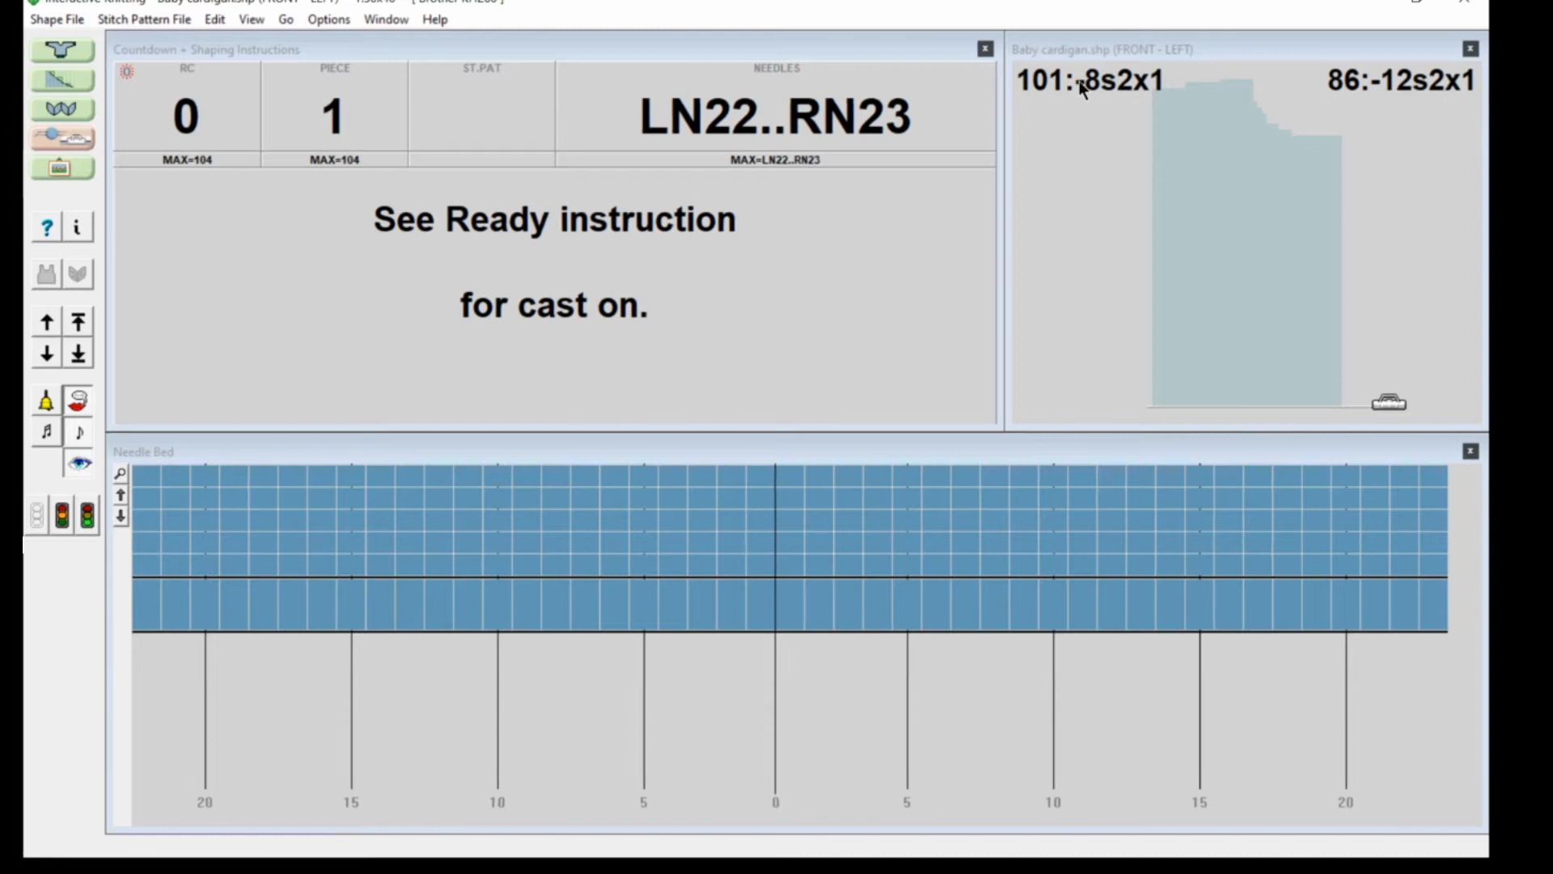
mouse_move(882, 590)
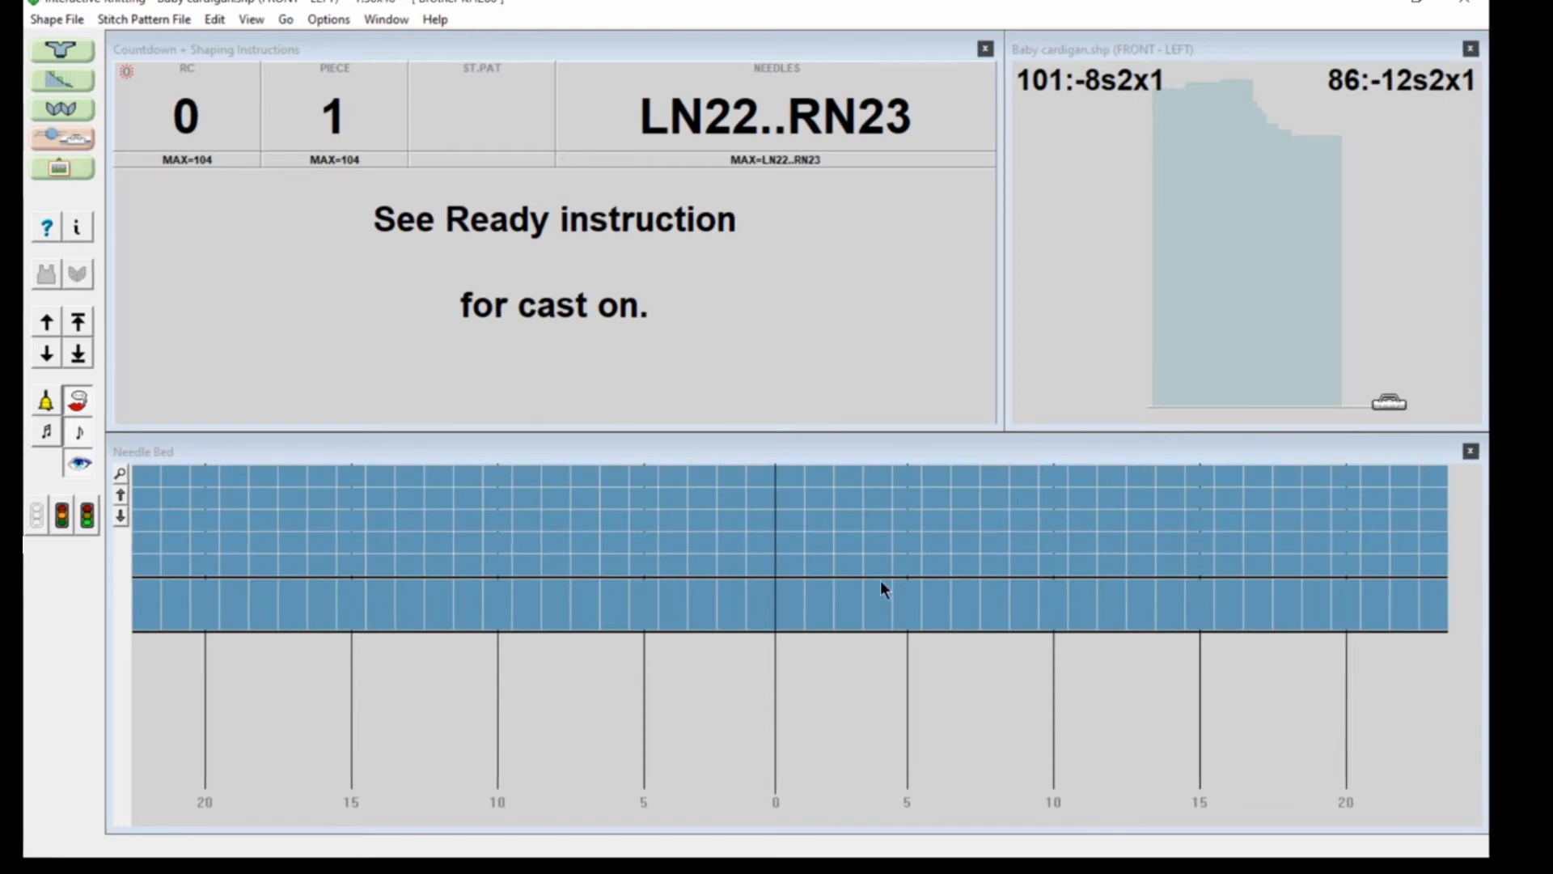
mouse_move(978, 575)
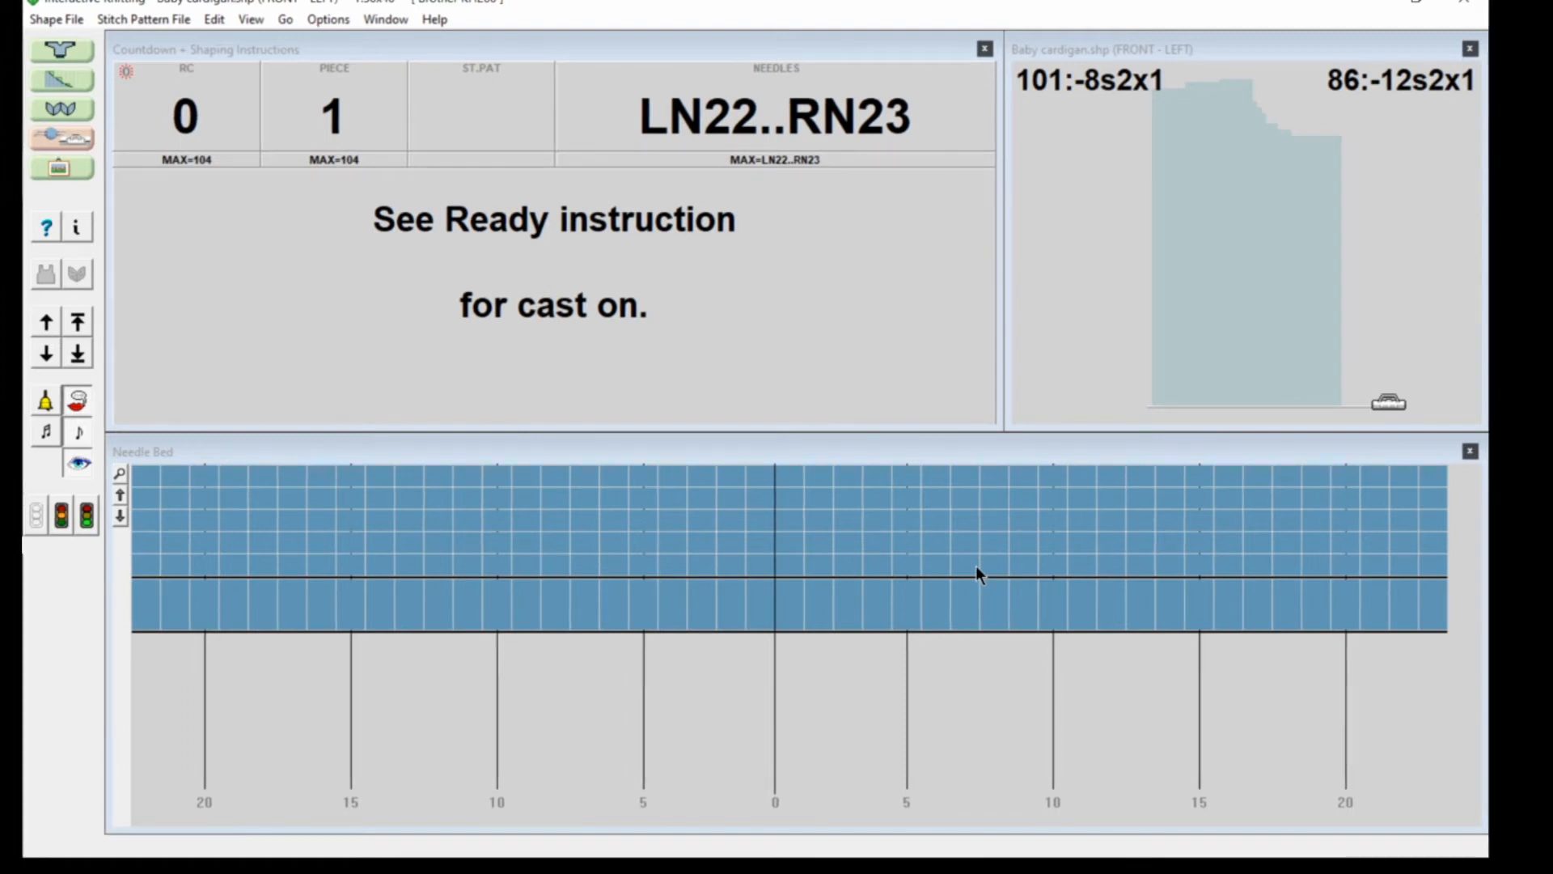
mouse_move(867, 596)
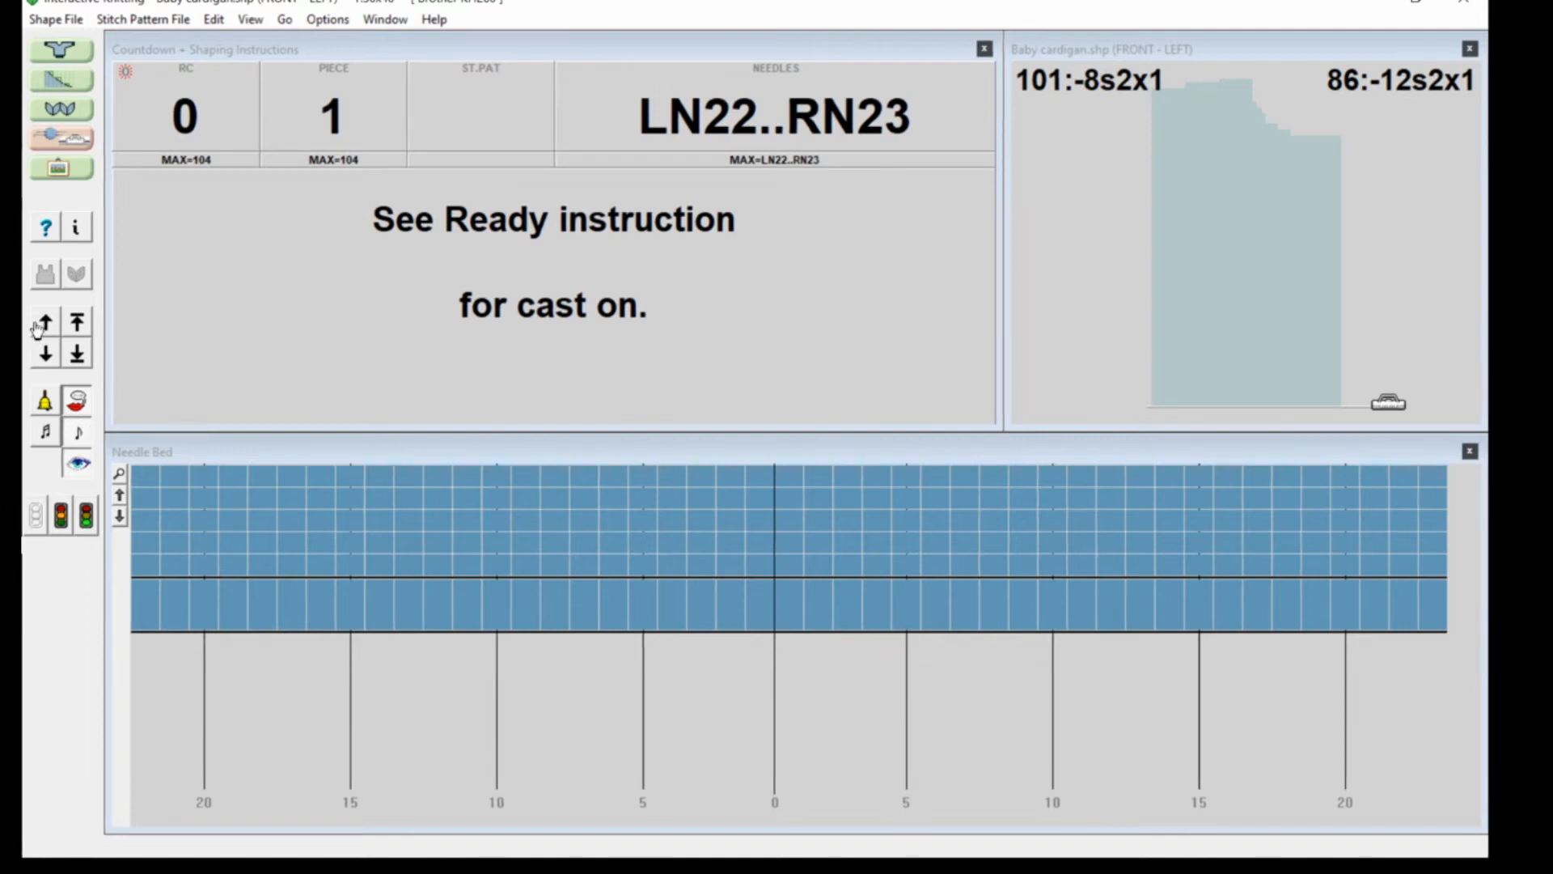
click(44, 322)
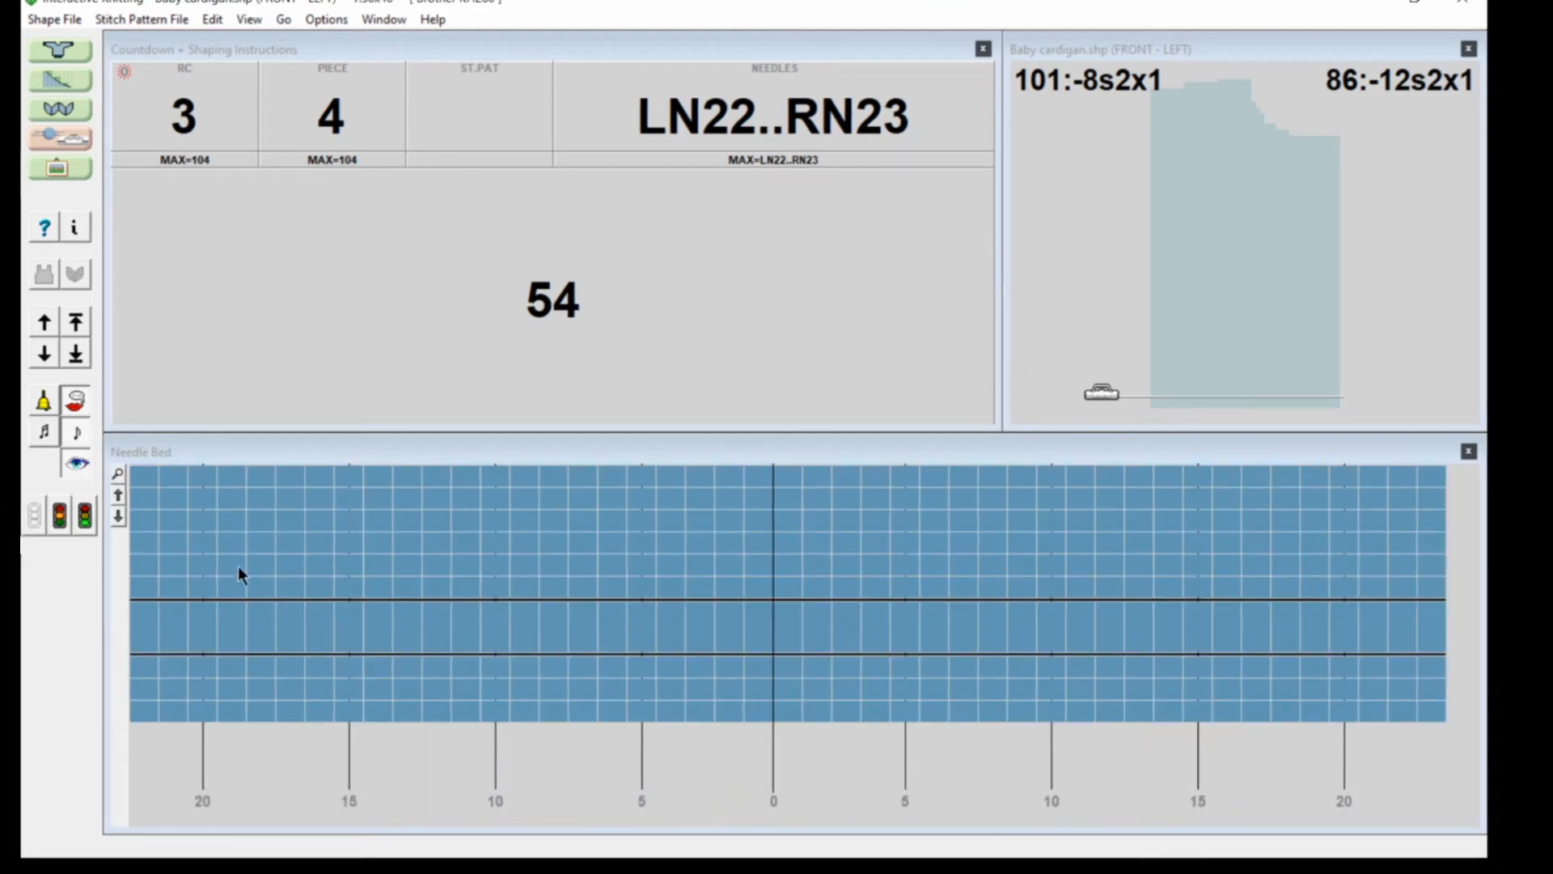
click(43, 354)
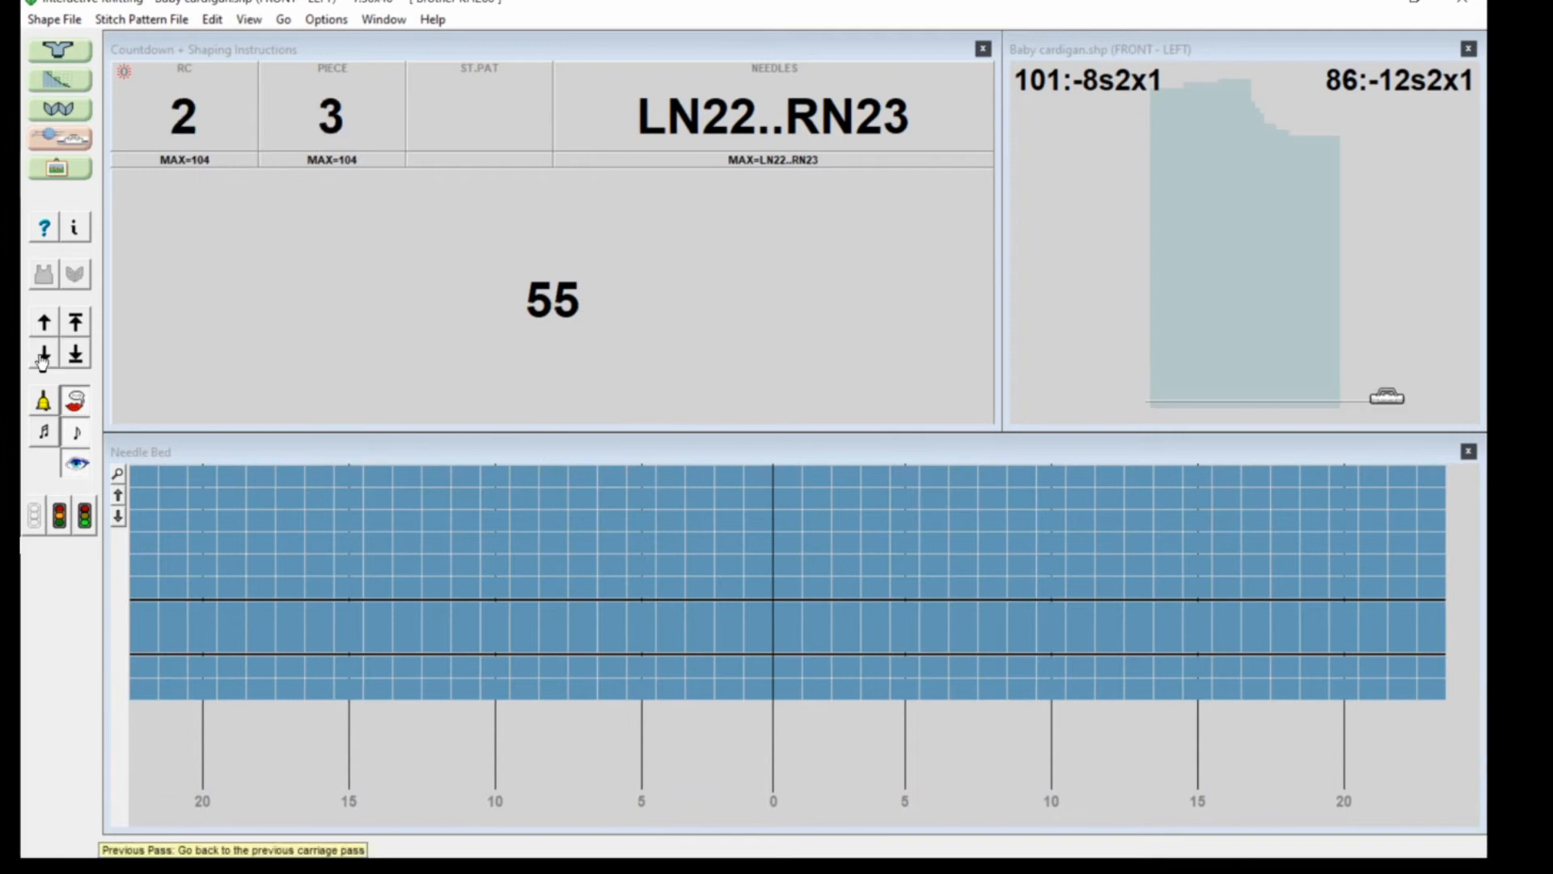
click(42, 354)
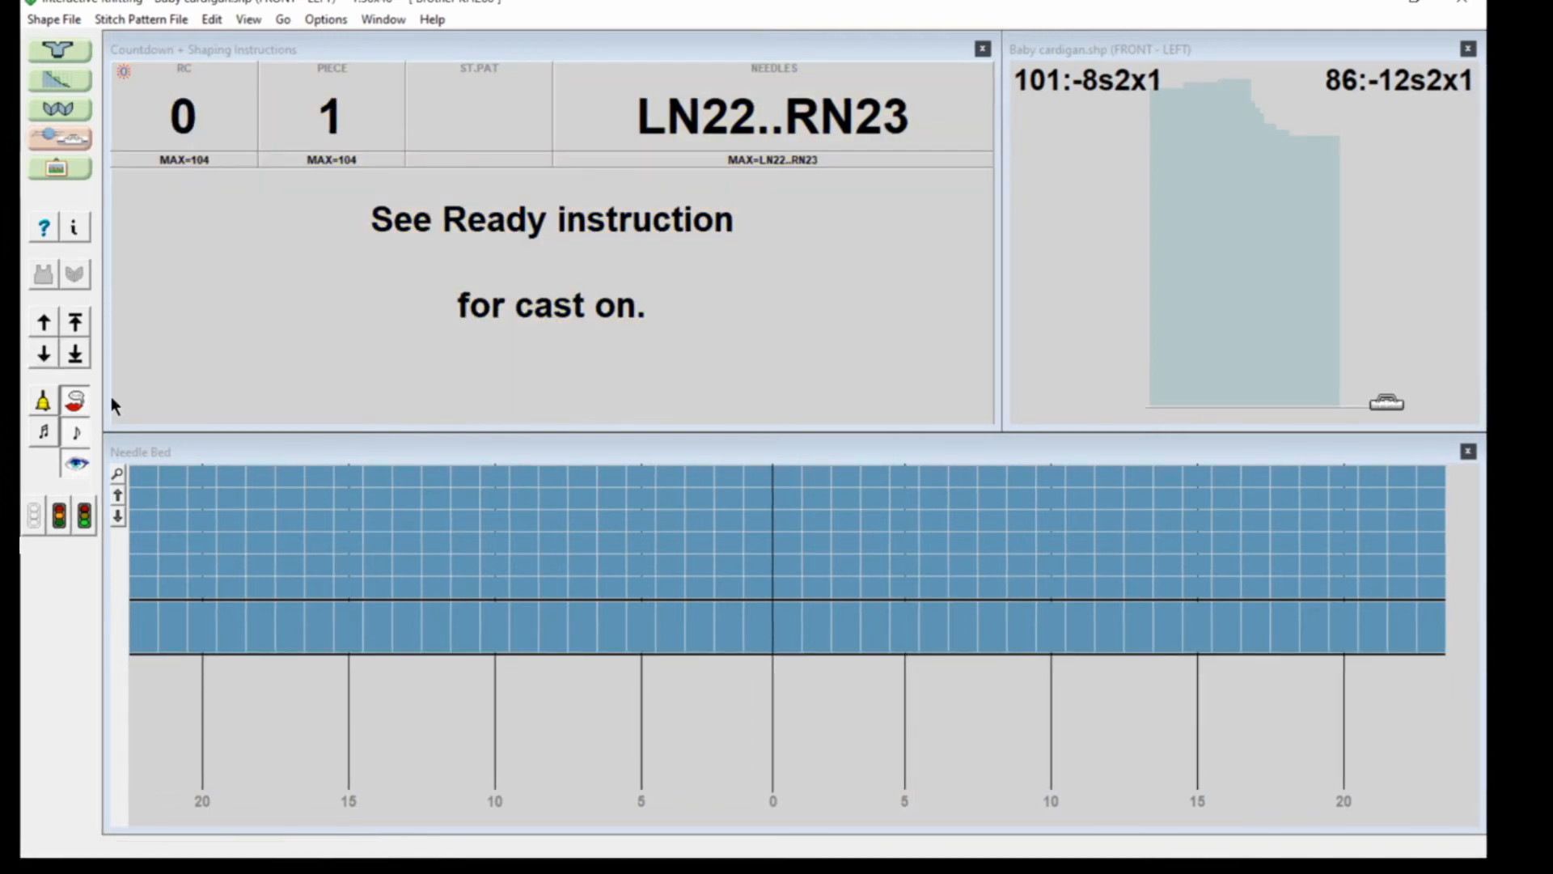
Step: Jump to End of Section and start carriage synchronization for cast-on LN22..RN23
click(75, 321)
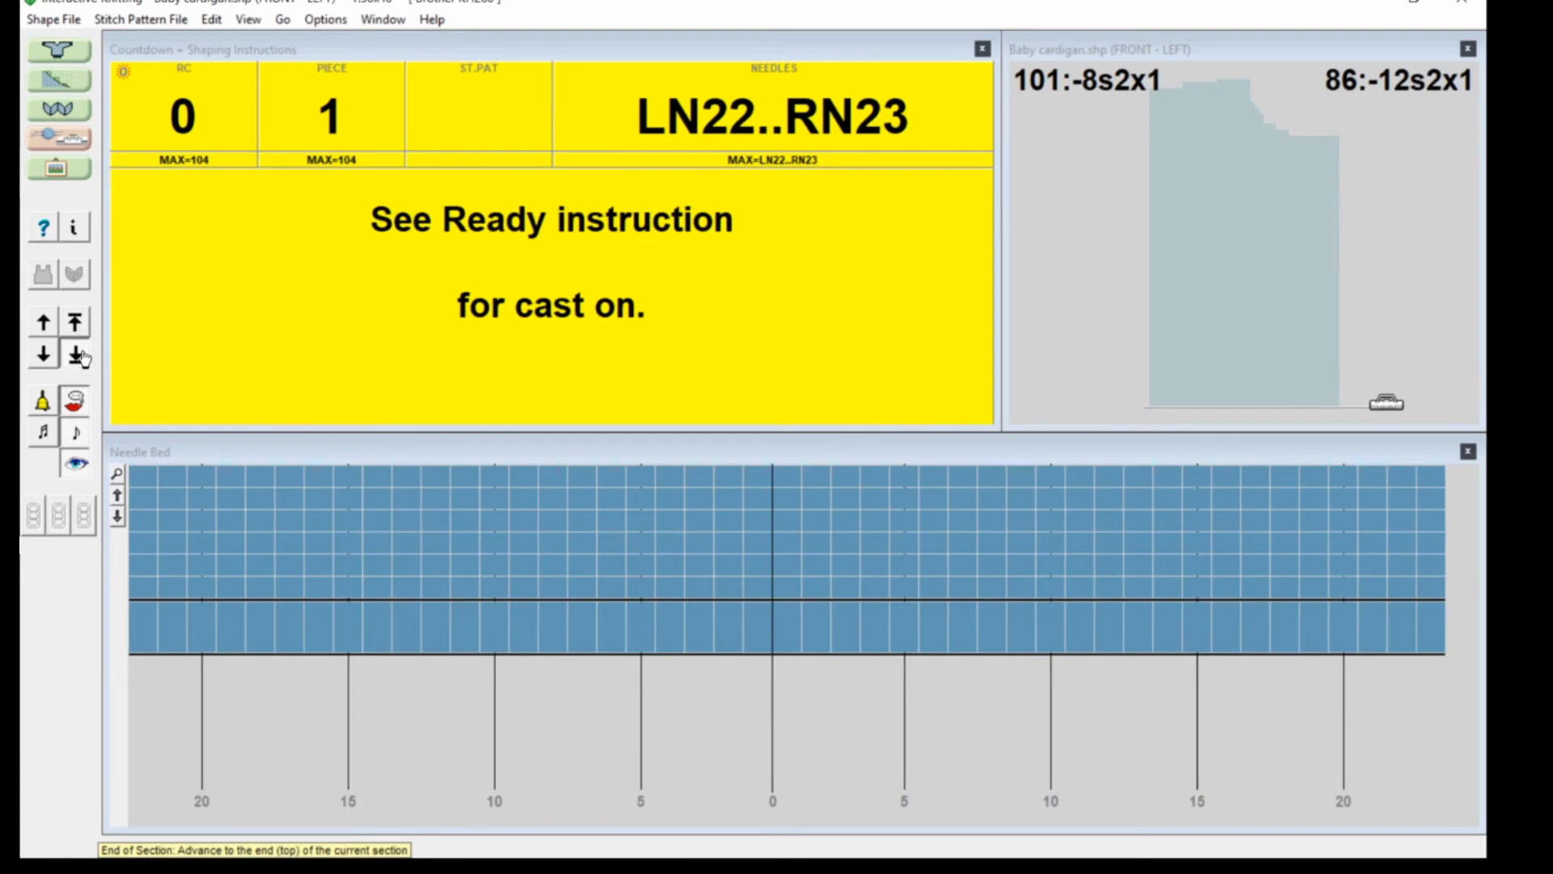
click(76, 354)
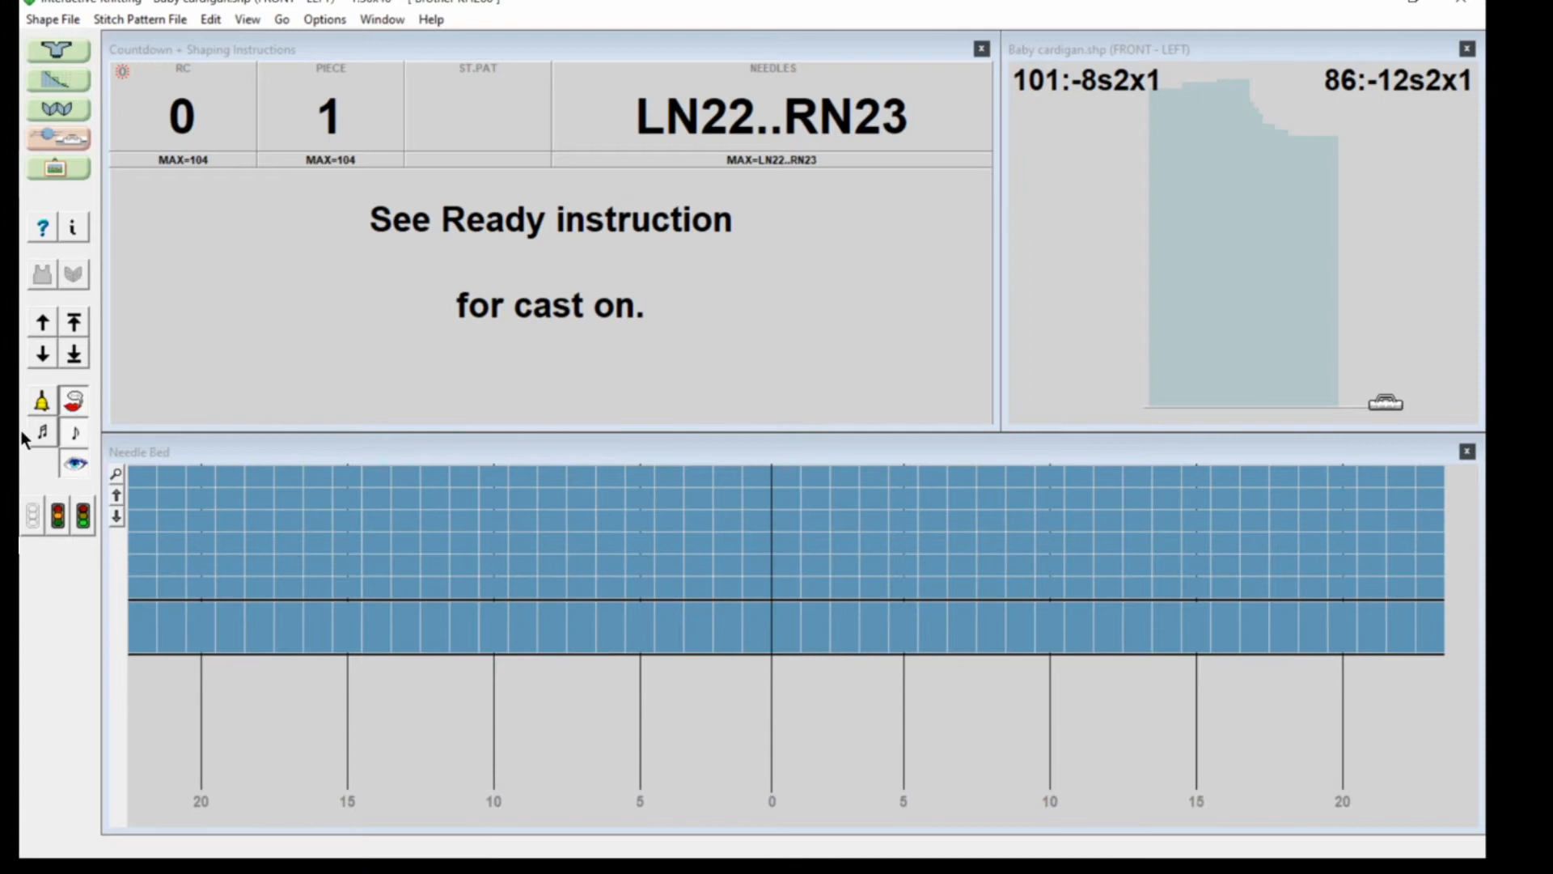
mouse_move(74, 464)
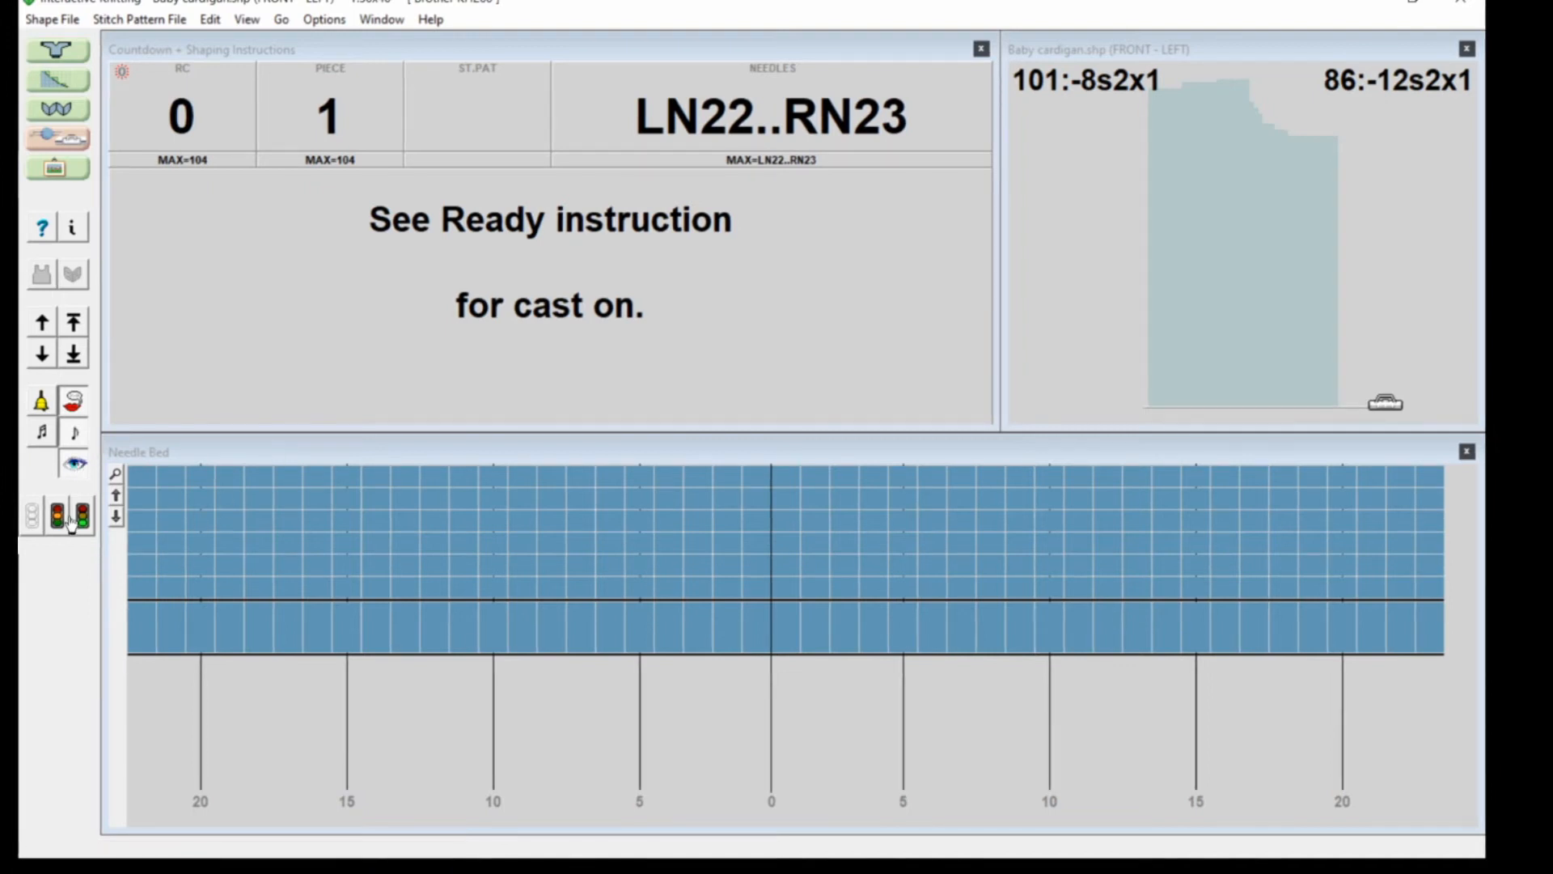
click(58, 516)
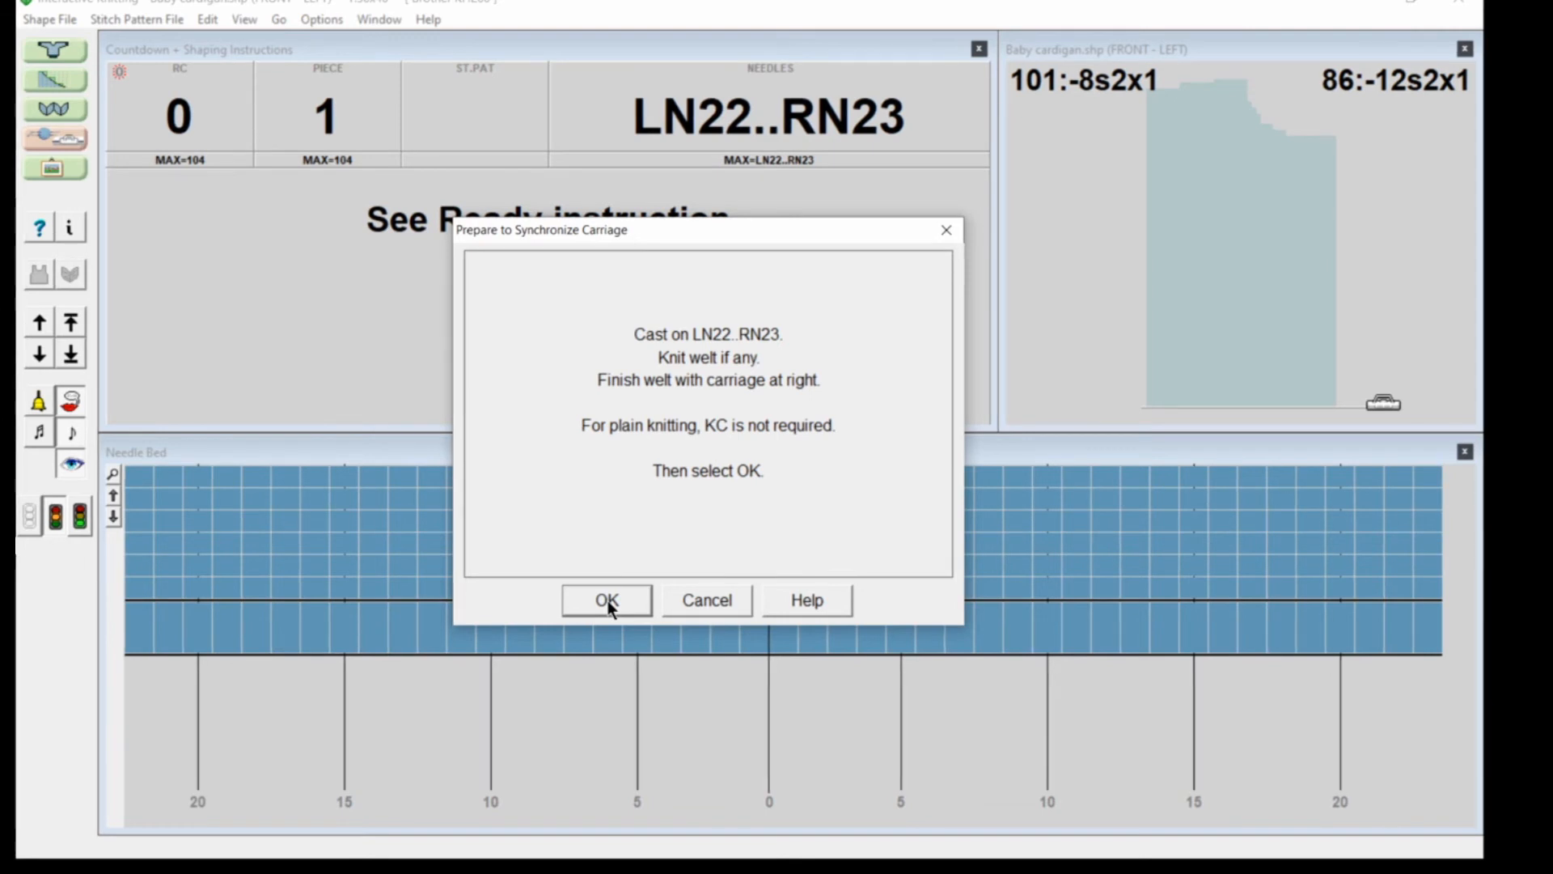
Step: Confirm the sync prompt and cancel the Brother KH260 port search
click(606, 601)
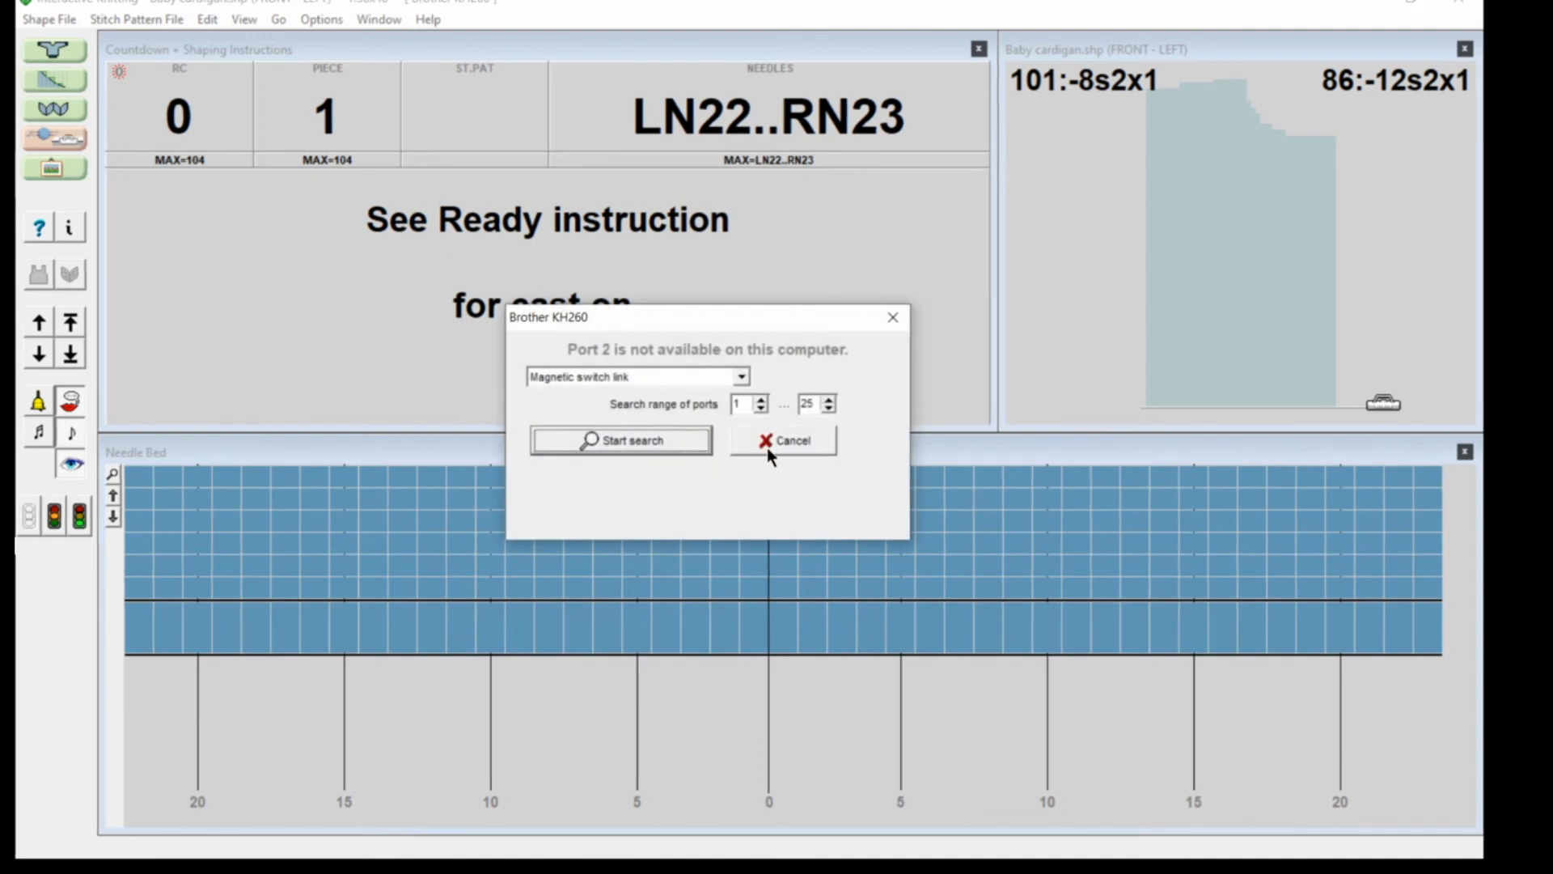
click(783, 440)
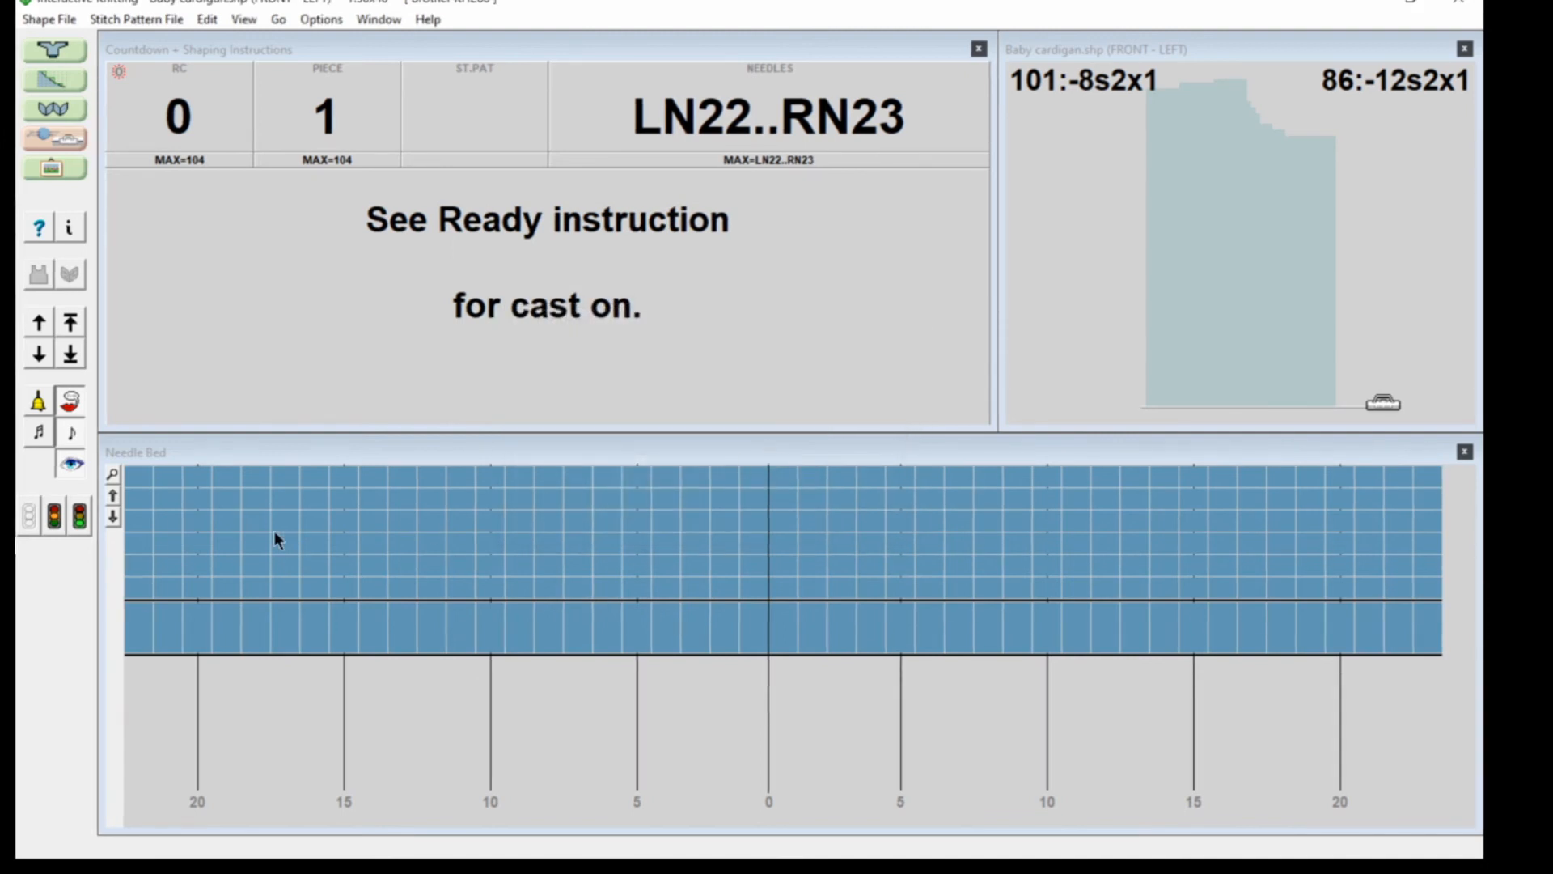
click(78, 516)
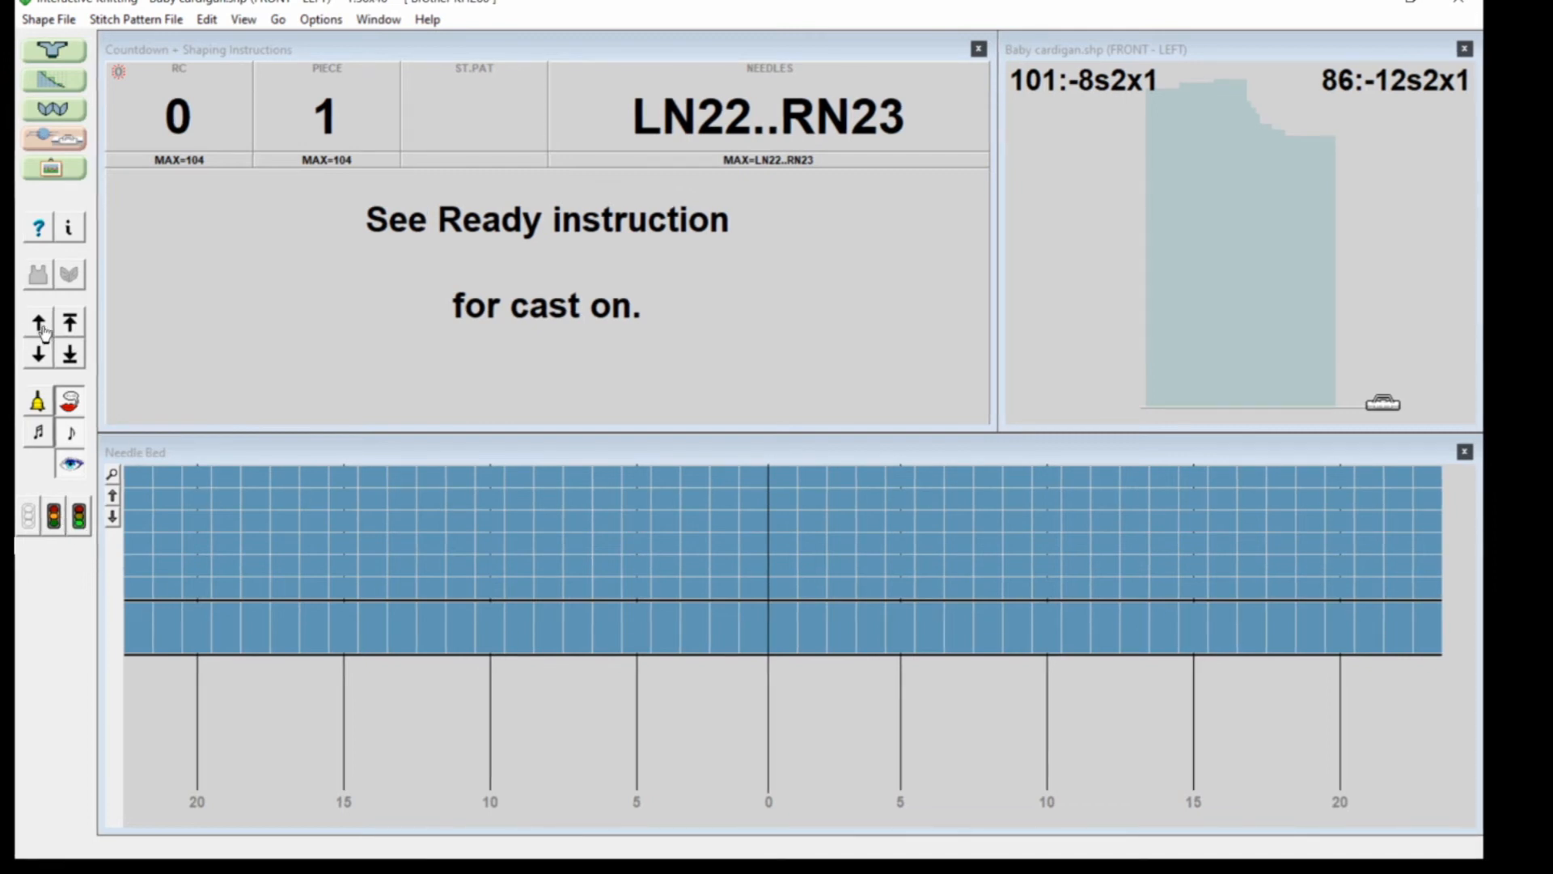
Step: Step through passes to row 86: decrease 12 stitches at right
click(38, 322)
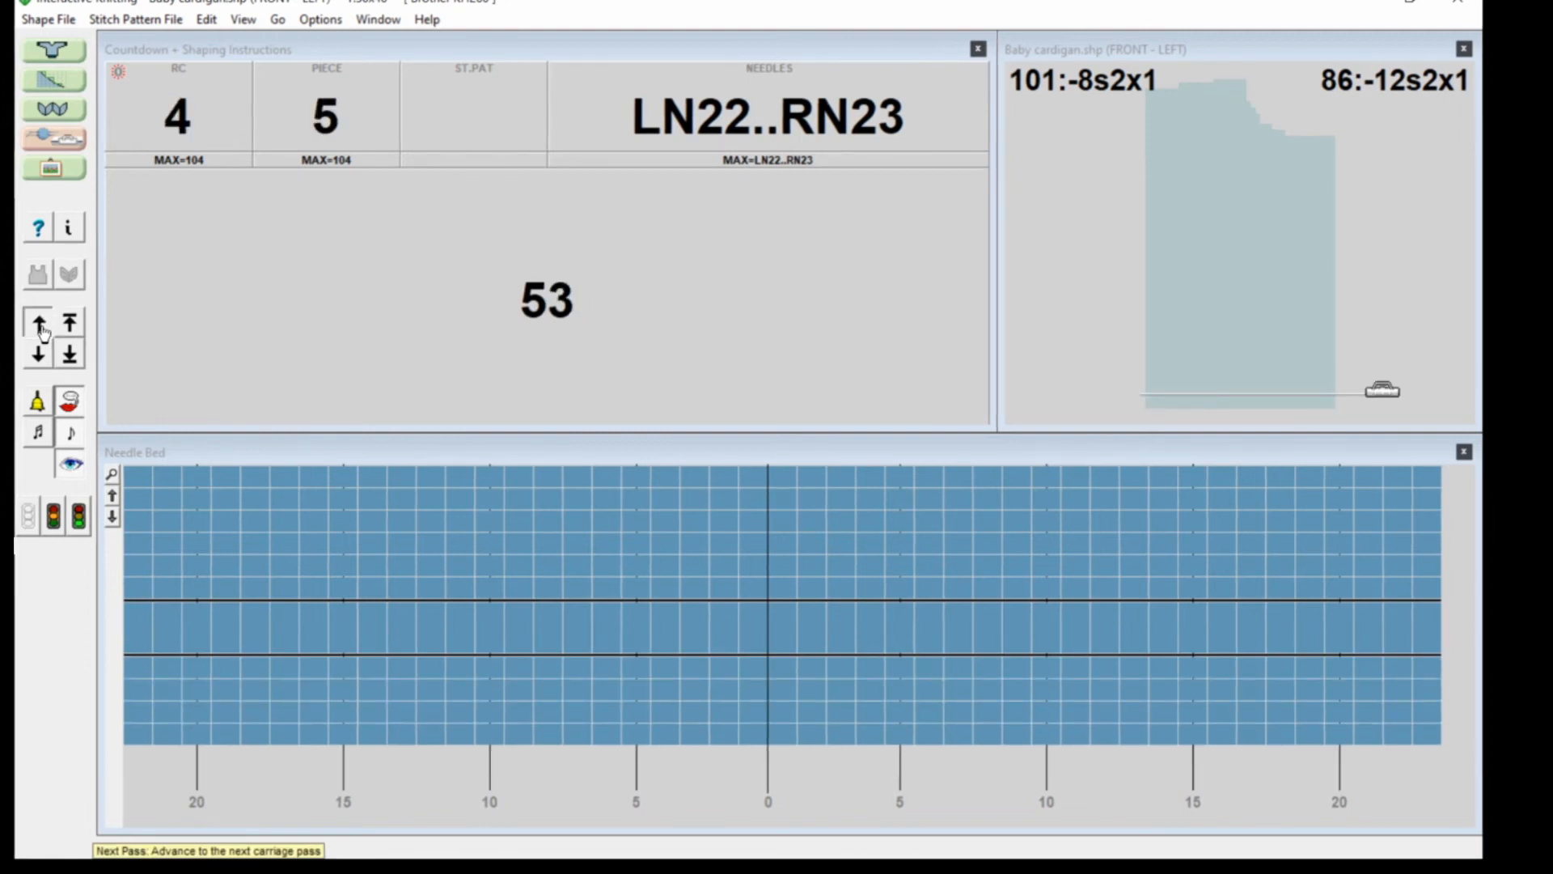
click(39, 322)
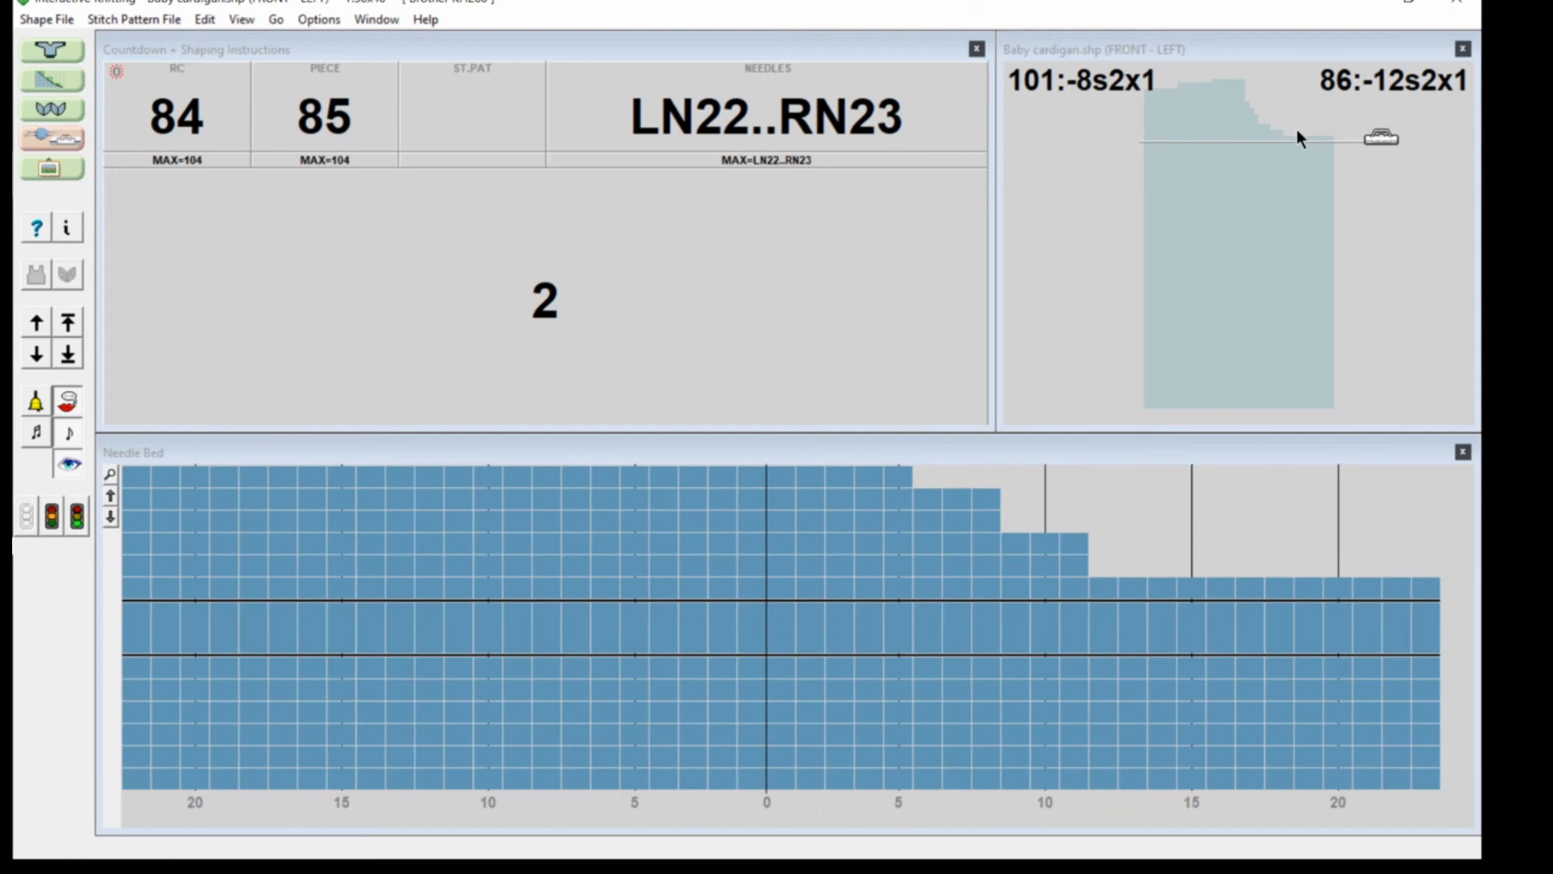
mouse_move(1360, 145)
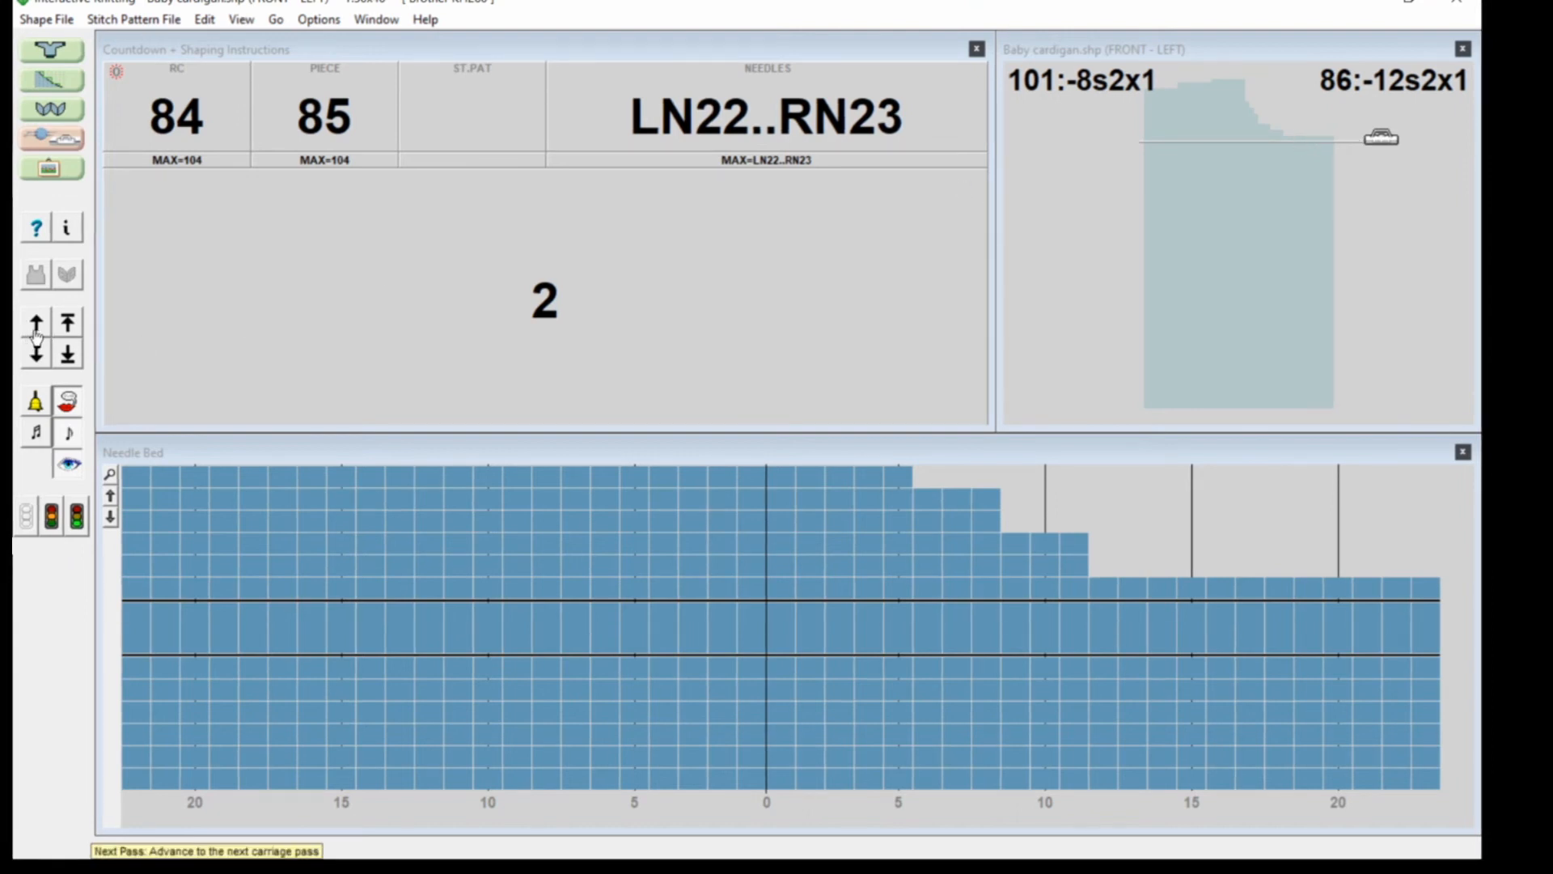
click(35, 336)
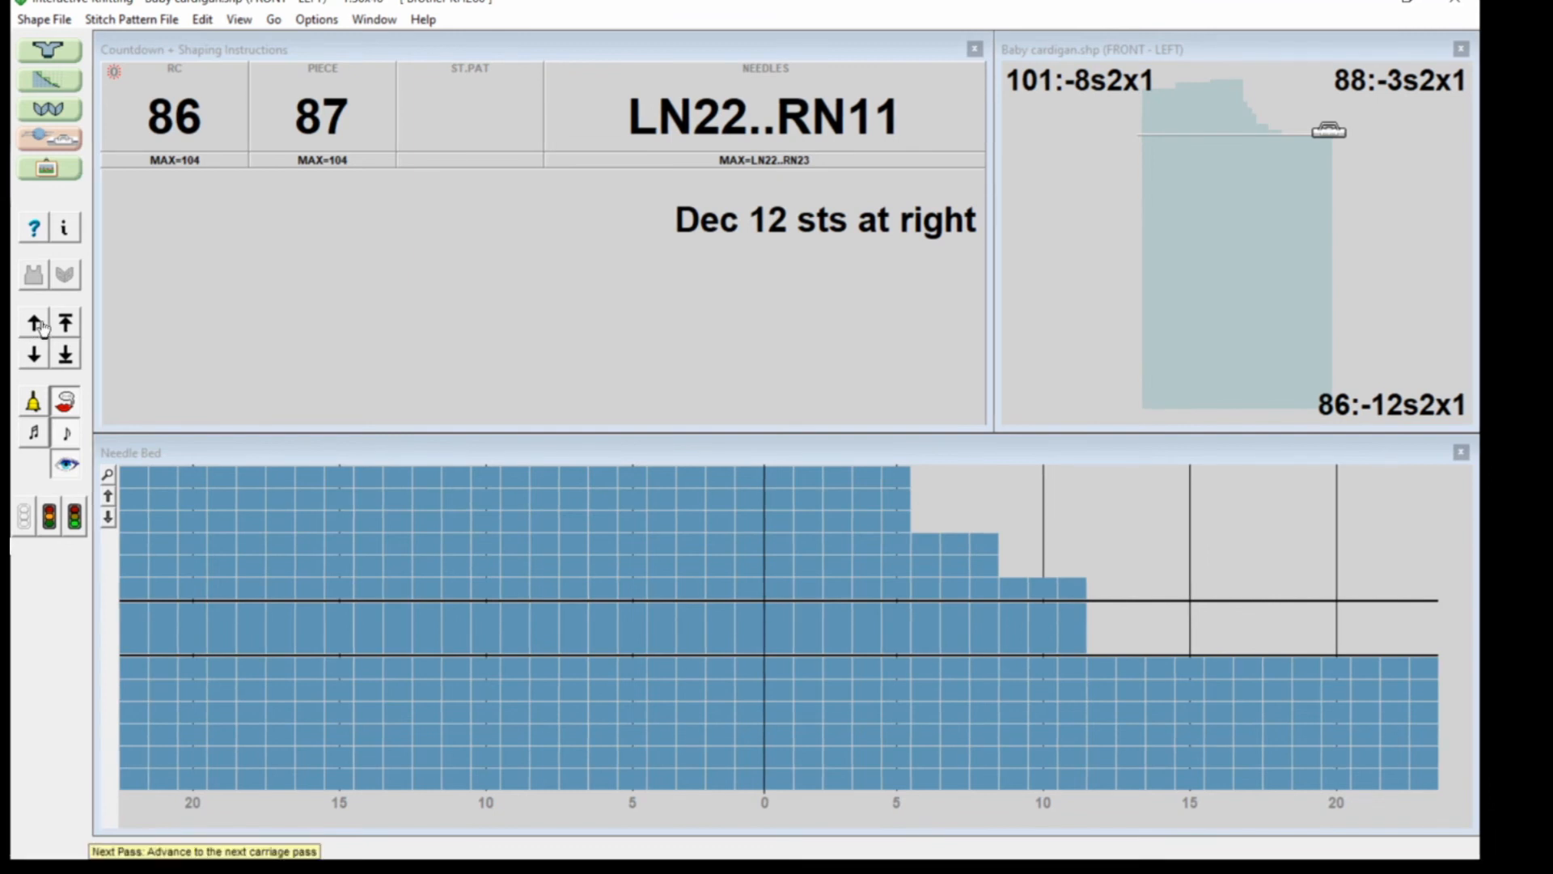
Step: Step through passes to row 90: decrease 3 stitches at right
click(32, 321)
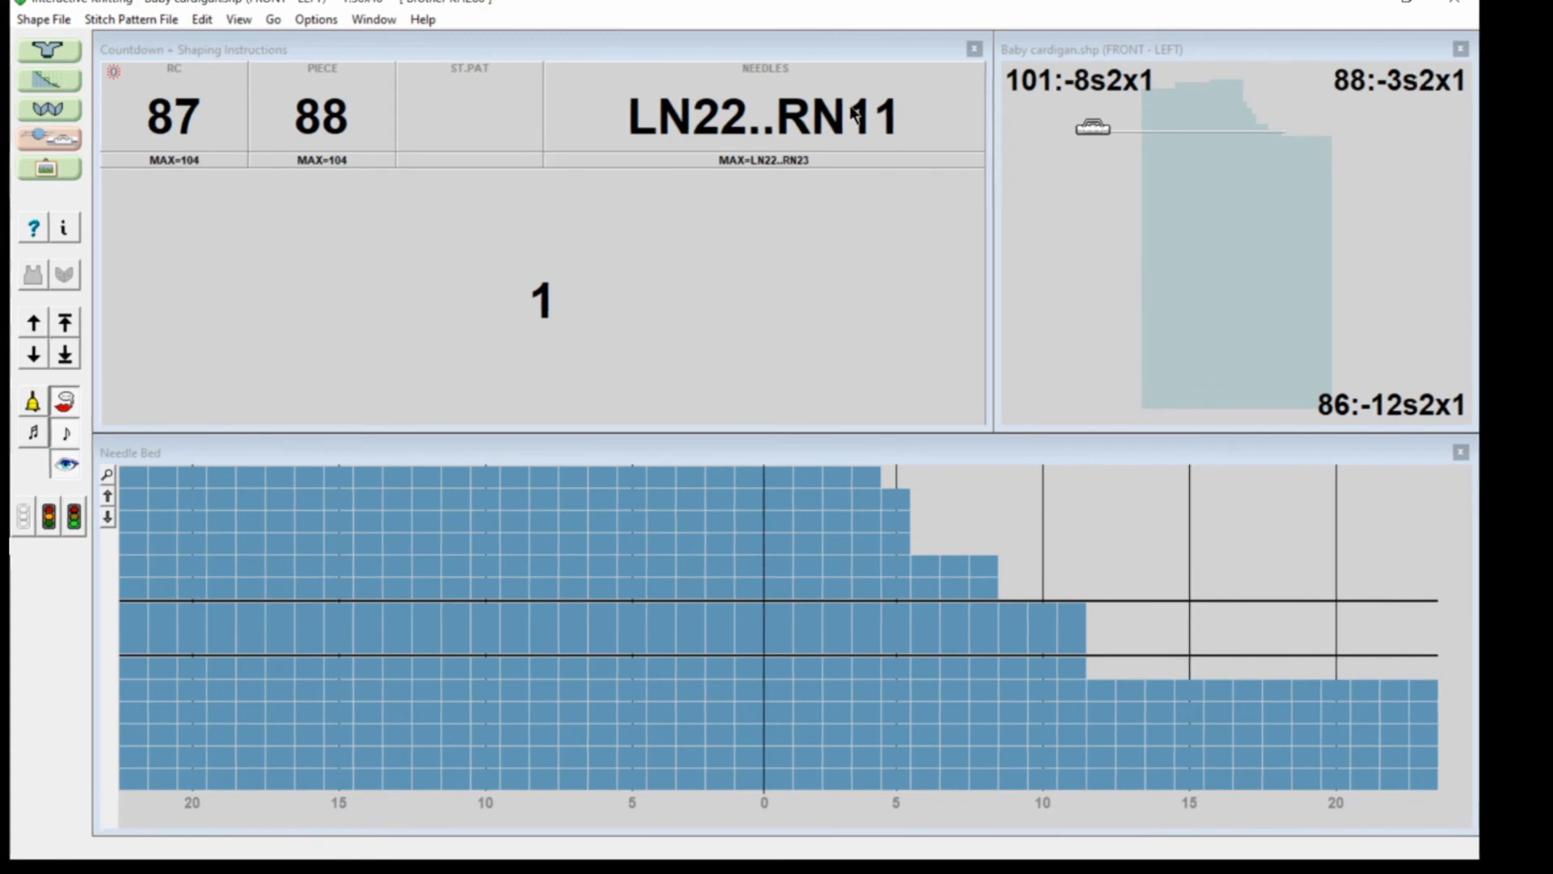
click(33, 325)
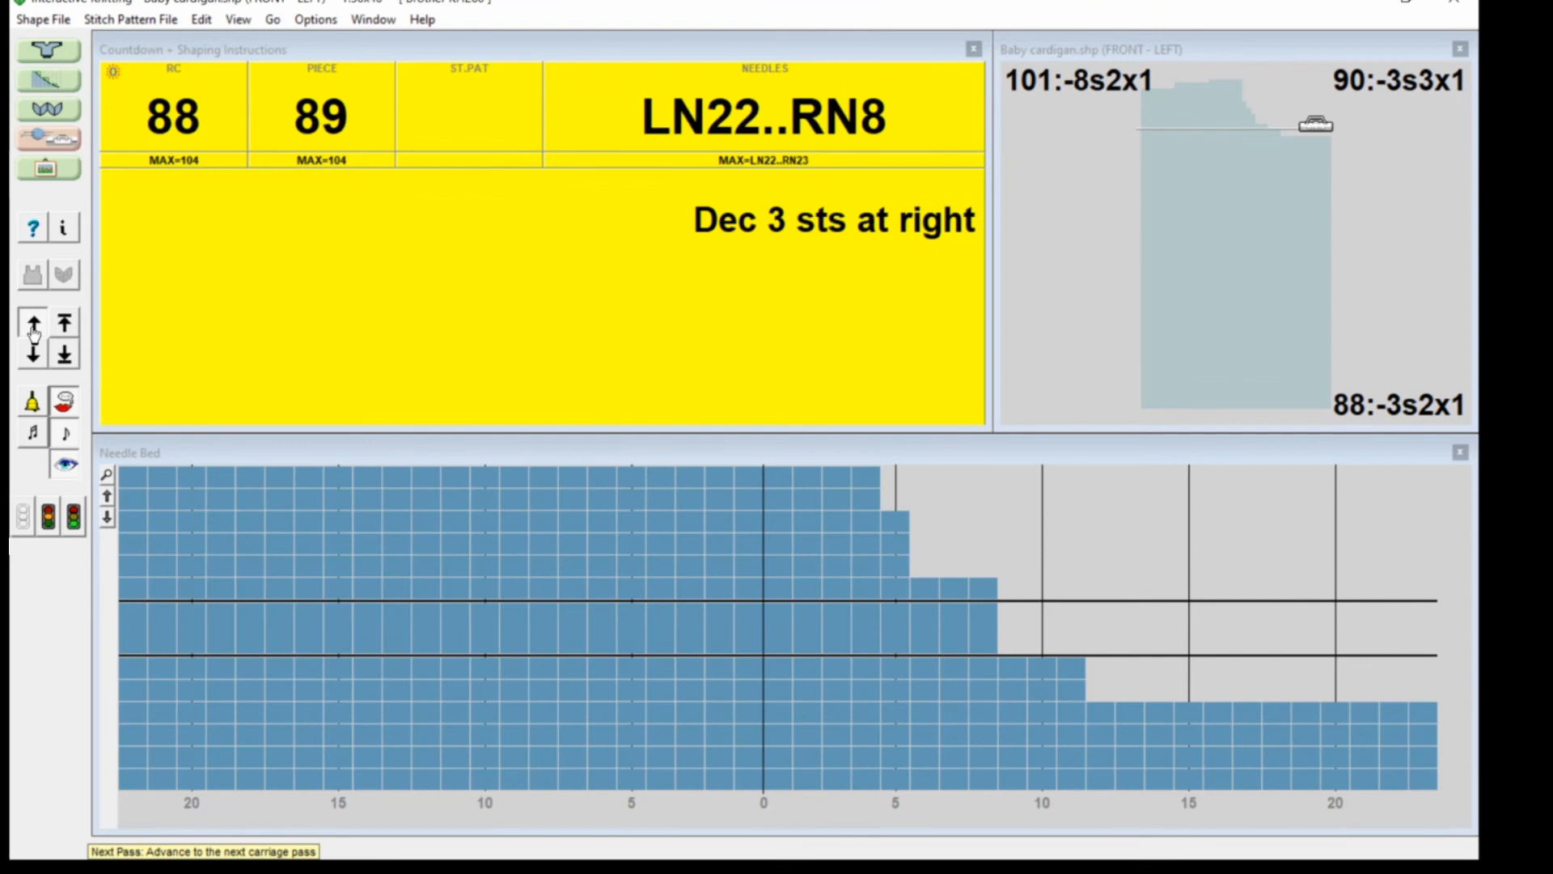
click(32, 325)
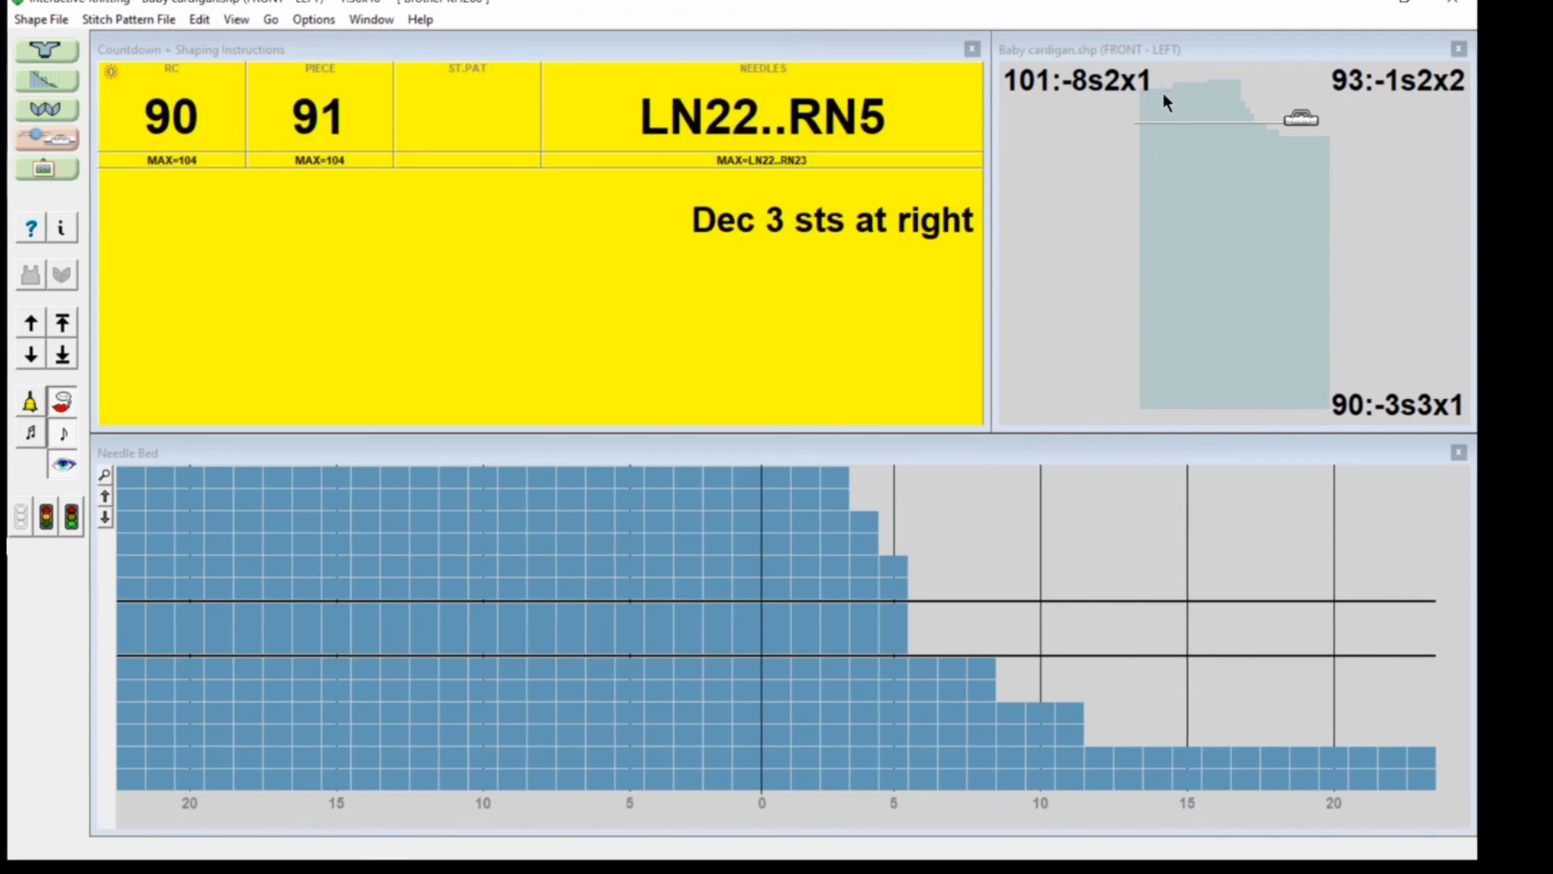
mouse_move(513, 283)
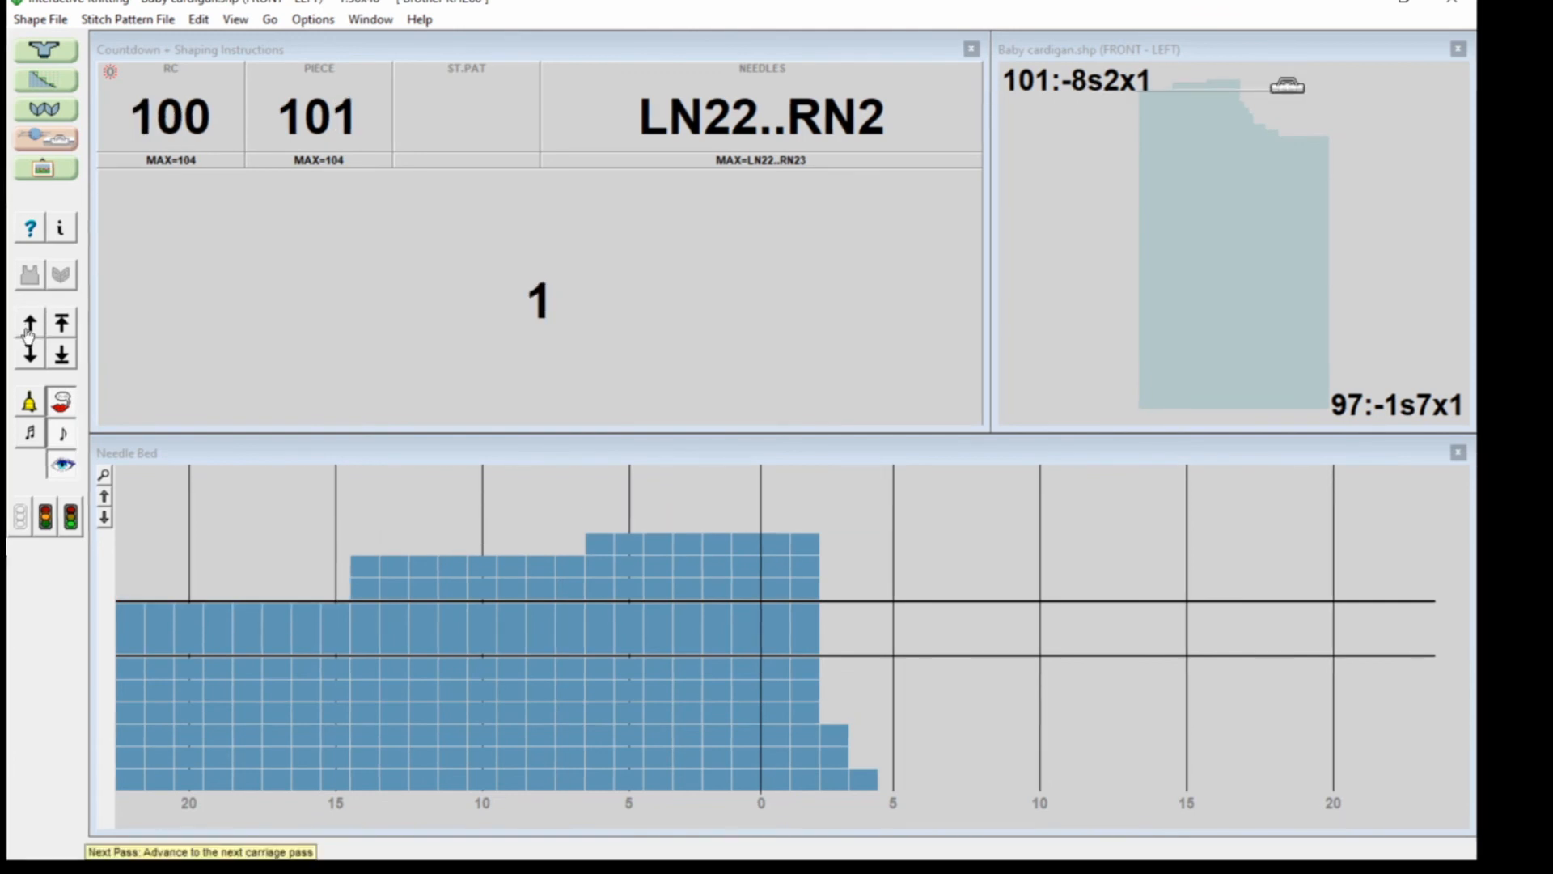
Step: Step through passes to row 101: decrease 8 stitches at left
click(29, 325)
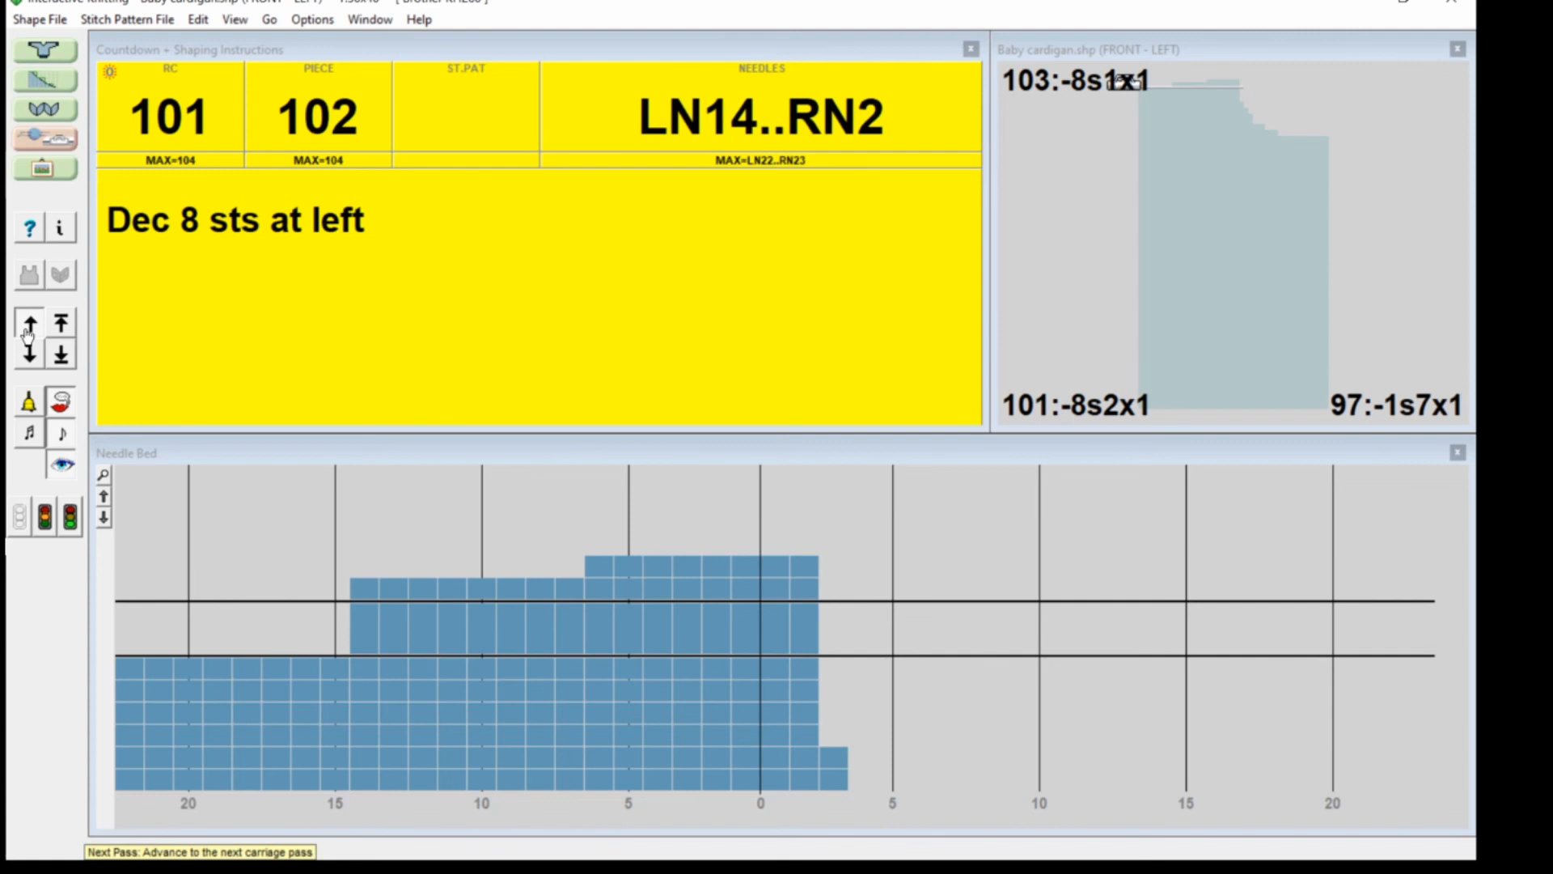
click(28, 325)
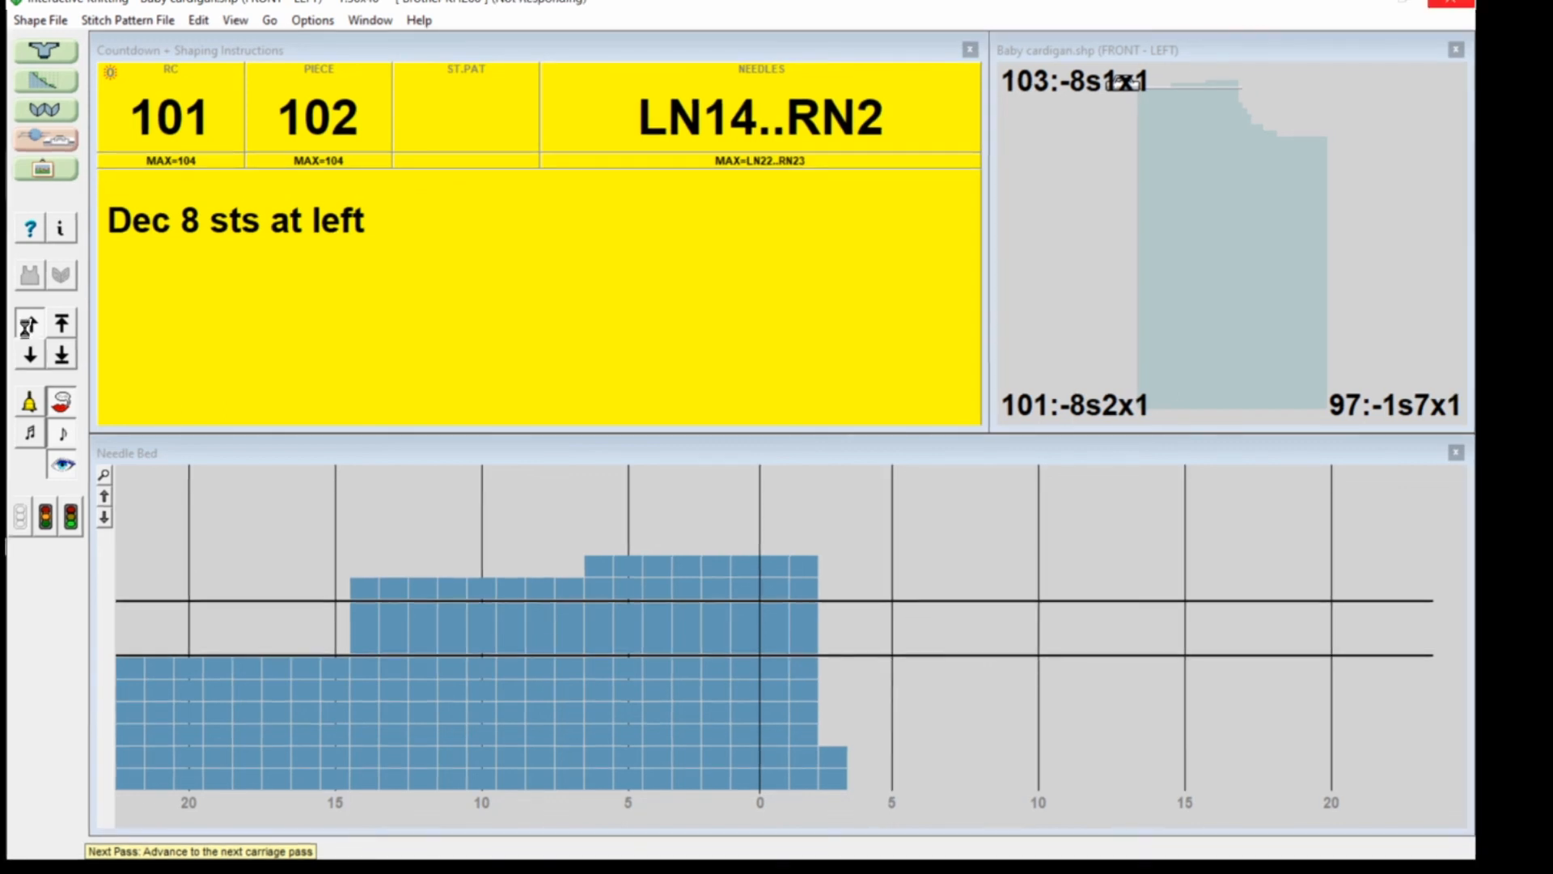